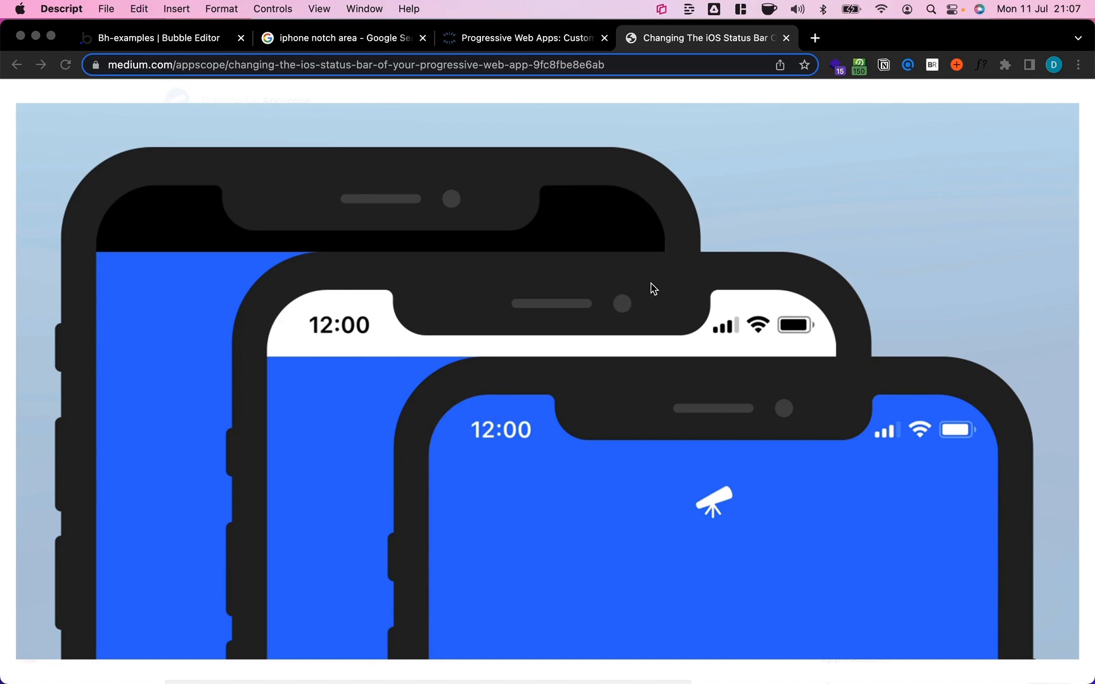
mouse_move(646, 285)
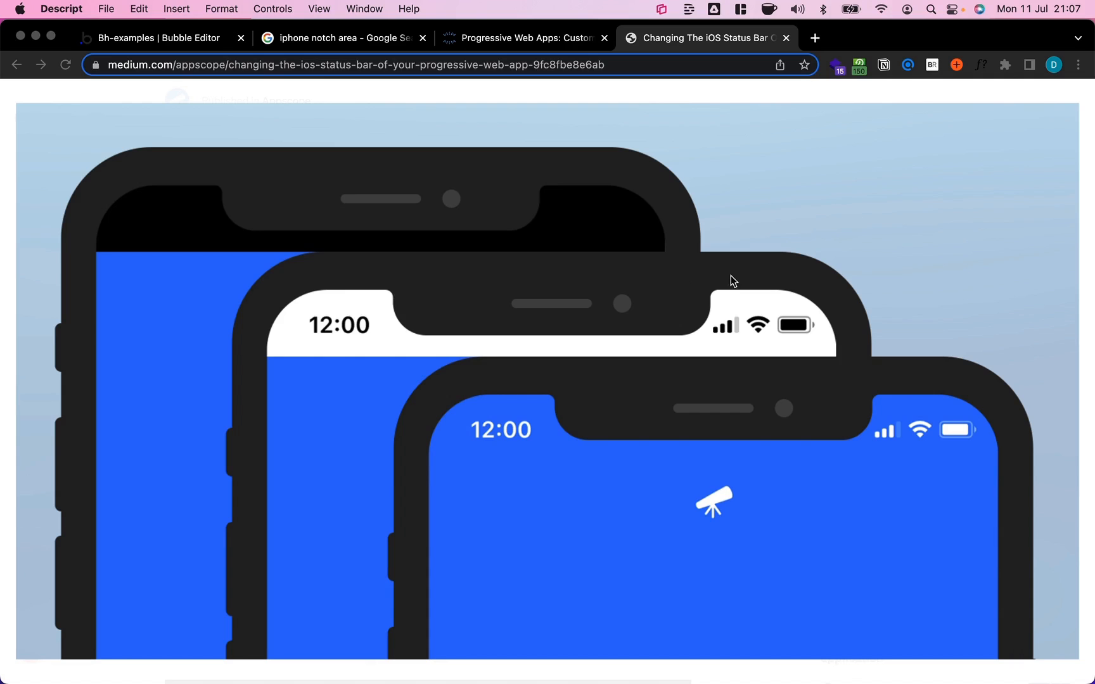
Step: Switch to the Bubble Editor to inspect the ios_notch page and its splash logo
left_click(157, 38)
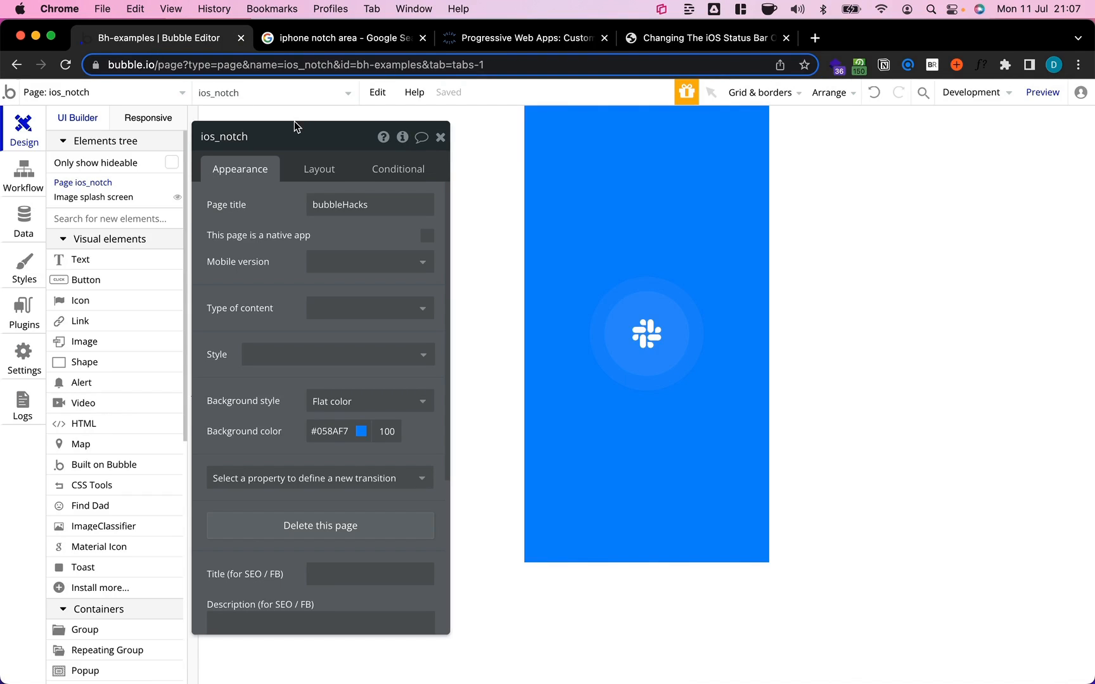
mouse_move(80, 183)
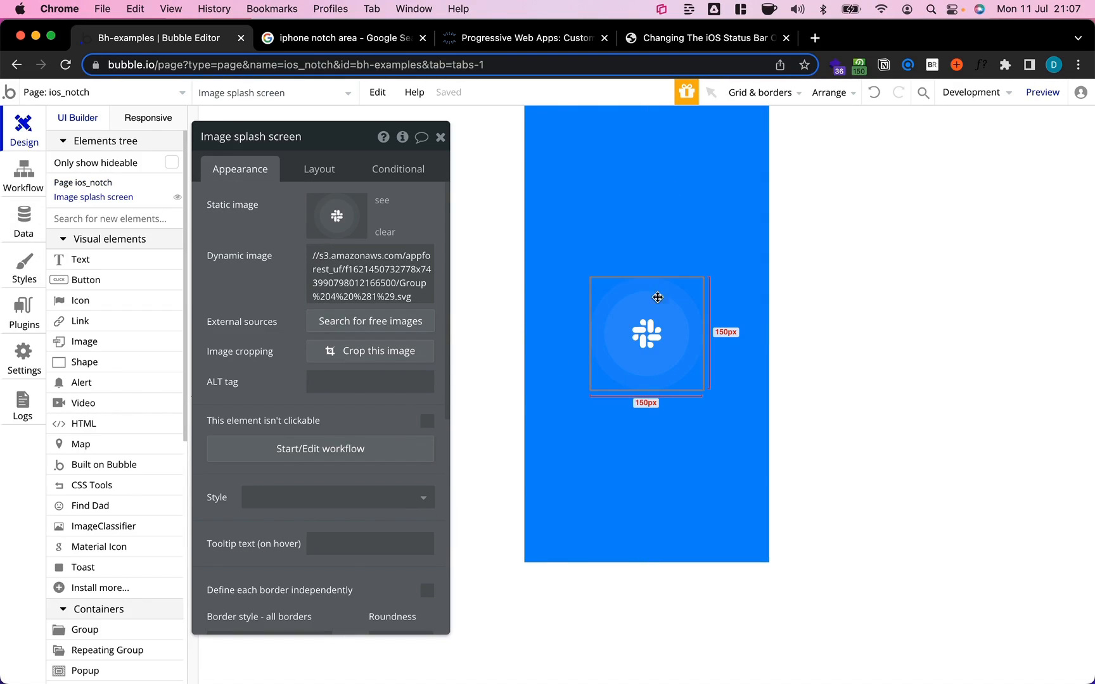
mouse_move(699, 372)
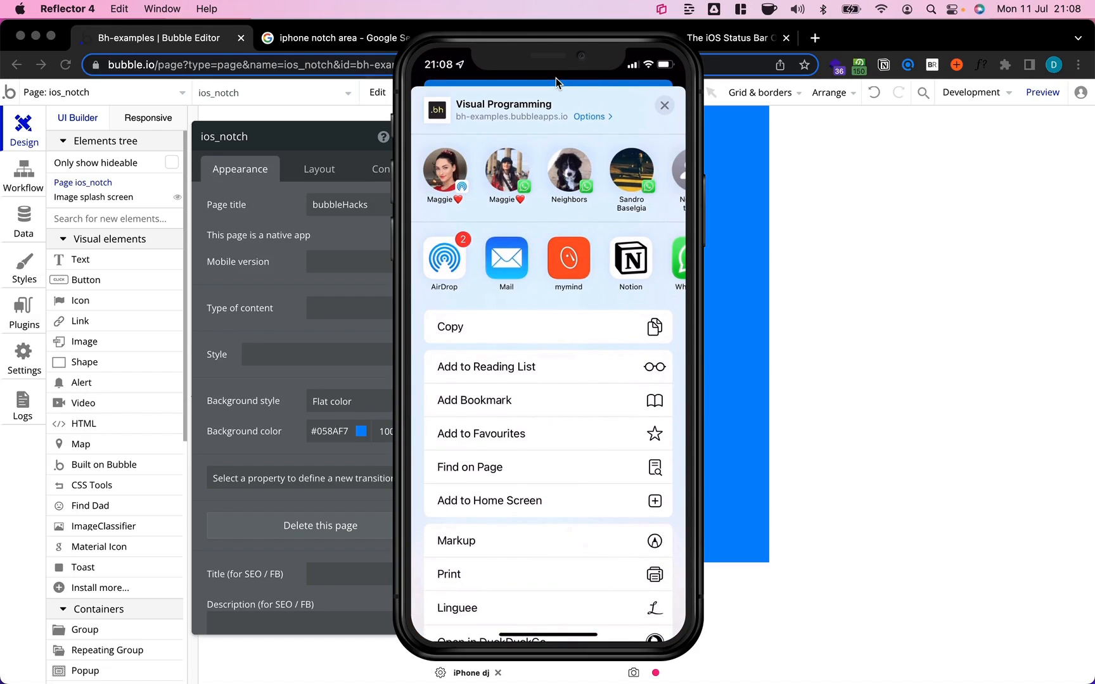
Step: Launch the web app on the mirrored iPhone and check the white band behind the notch
left_click(664, 104)
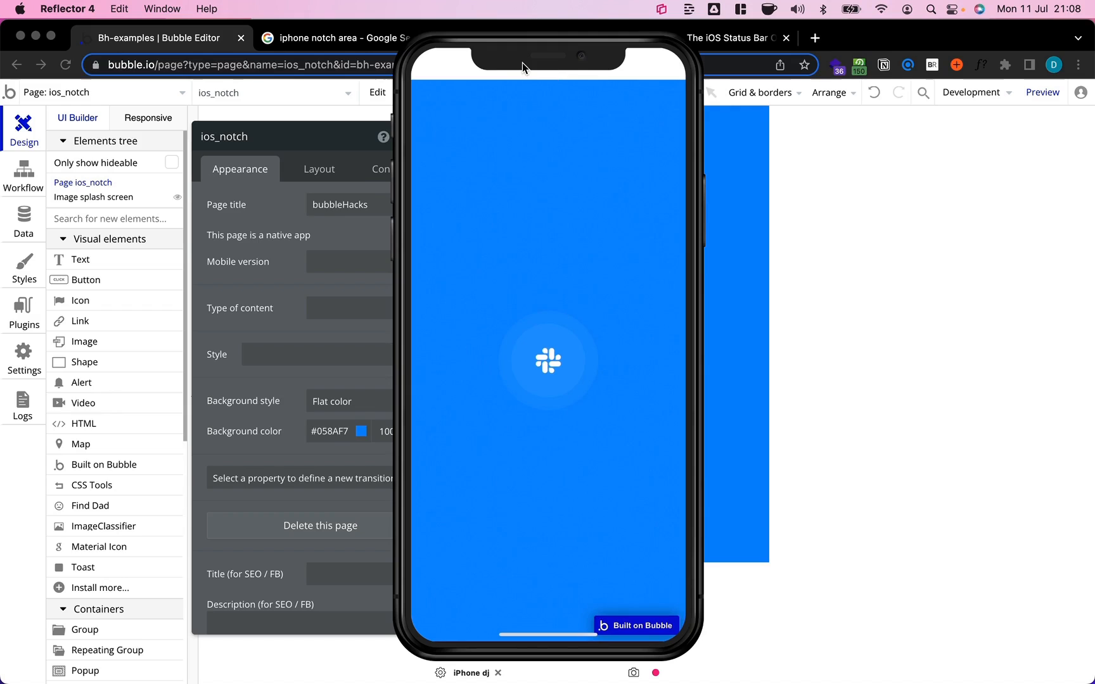
mouse_move(587, 63)
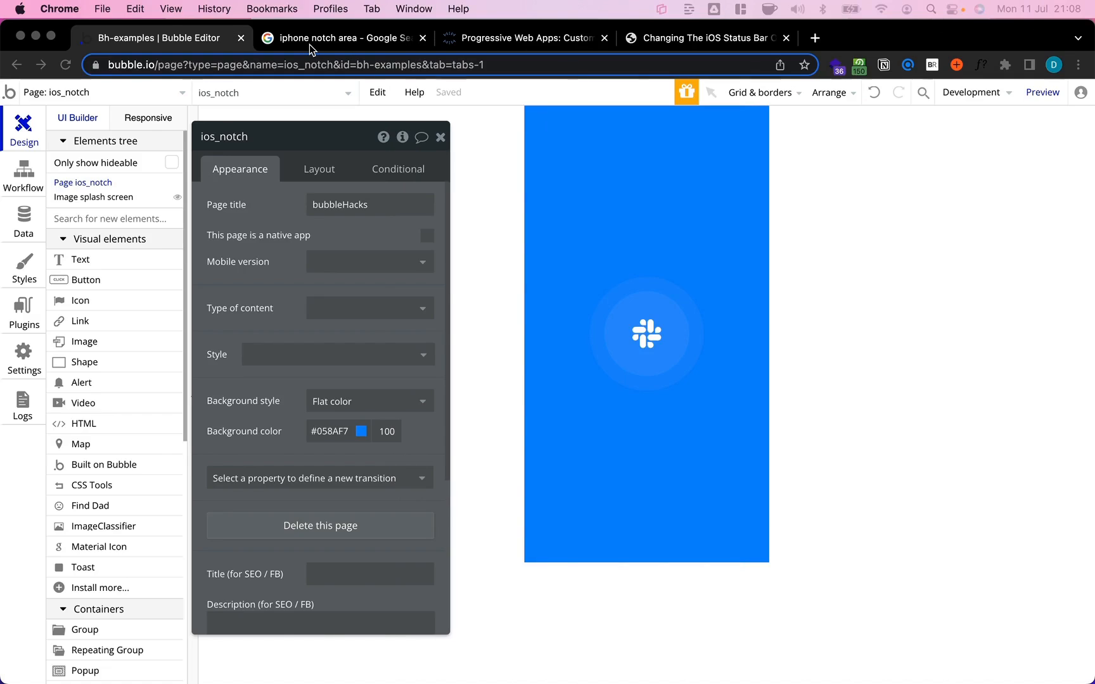
Step: View the iPhone notch safe-area image results, then open 'Progressive Web Apps: Customize Status Bar'
left_click(342, 38)
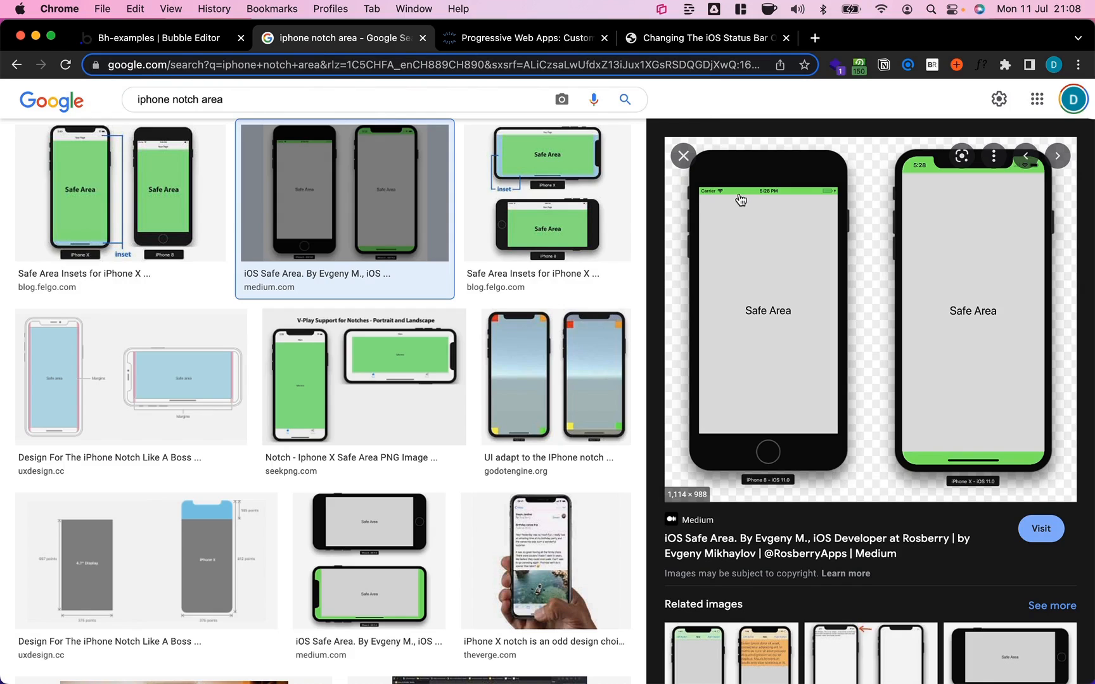
mouse_move(711, 197)
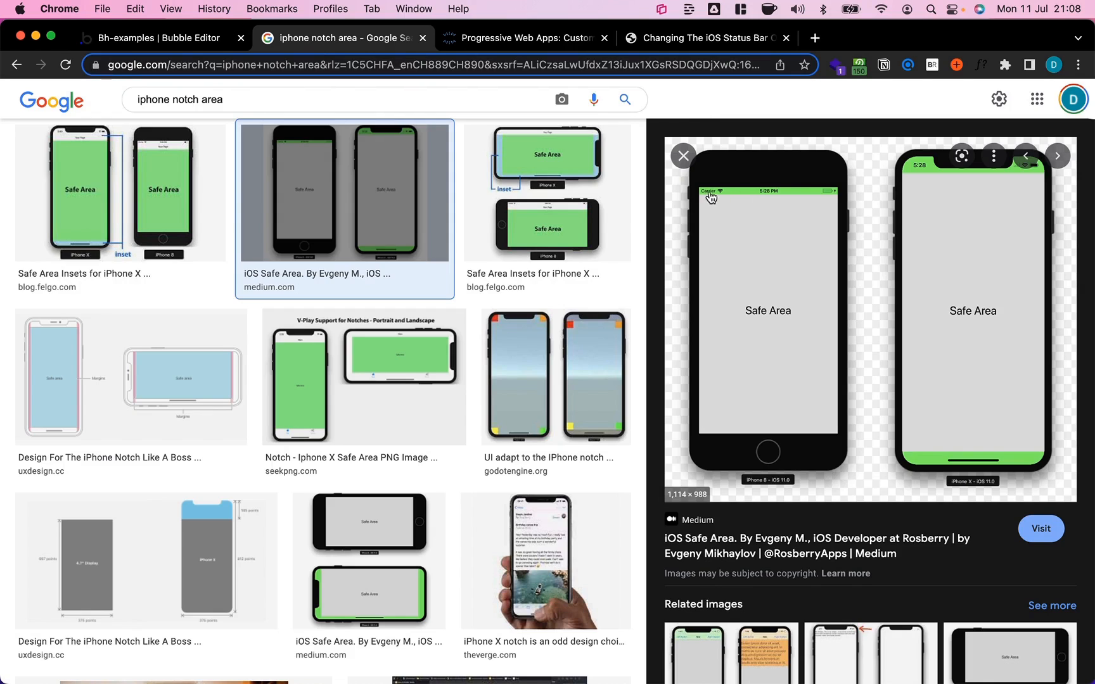
mouse_move(696, 198)
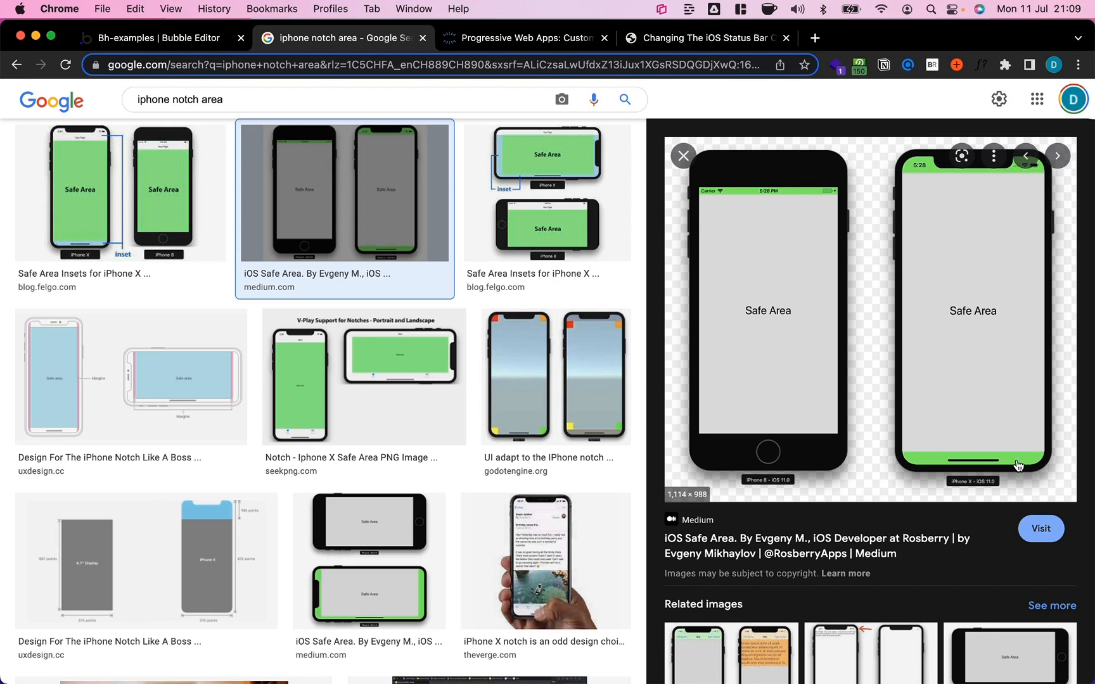
mouse_move(1033, 453)
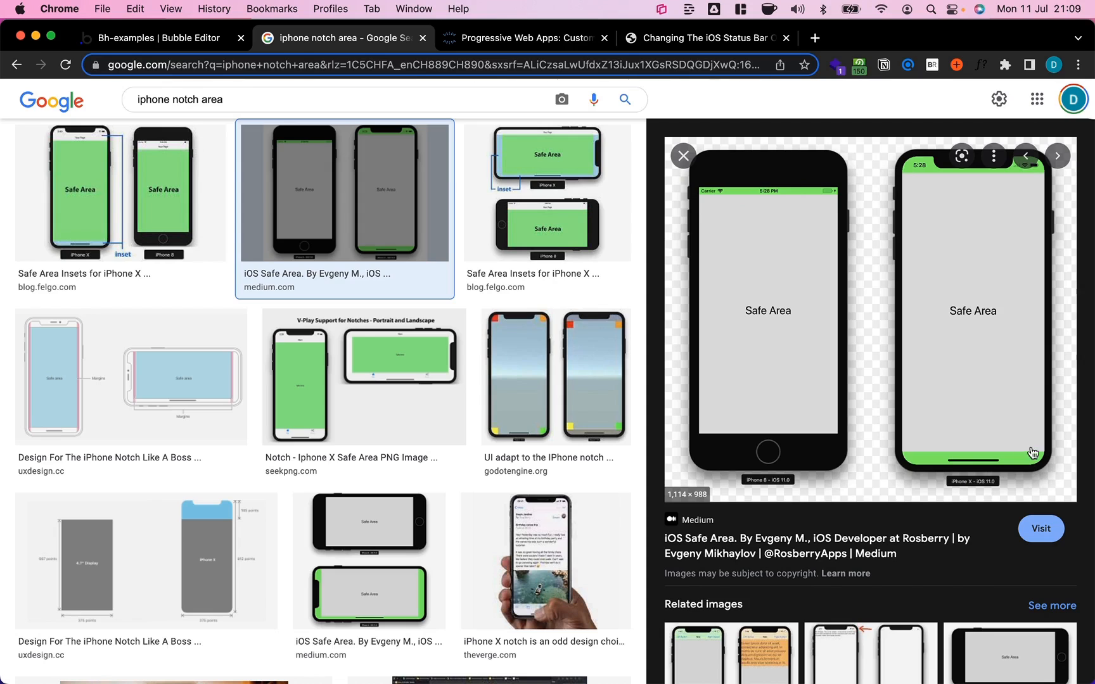
left_click(526, 38)
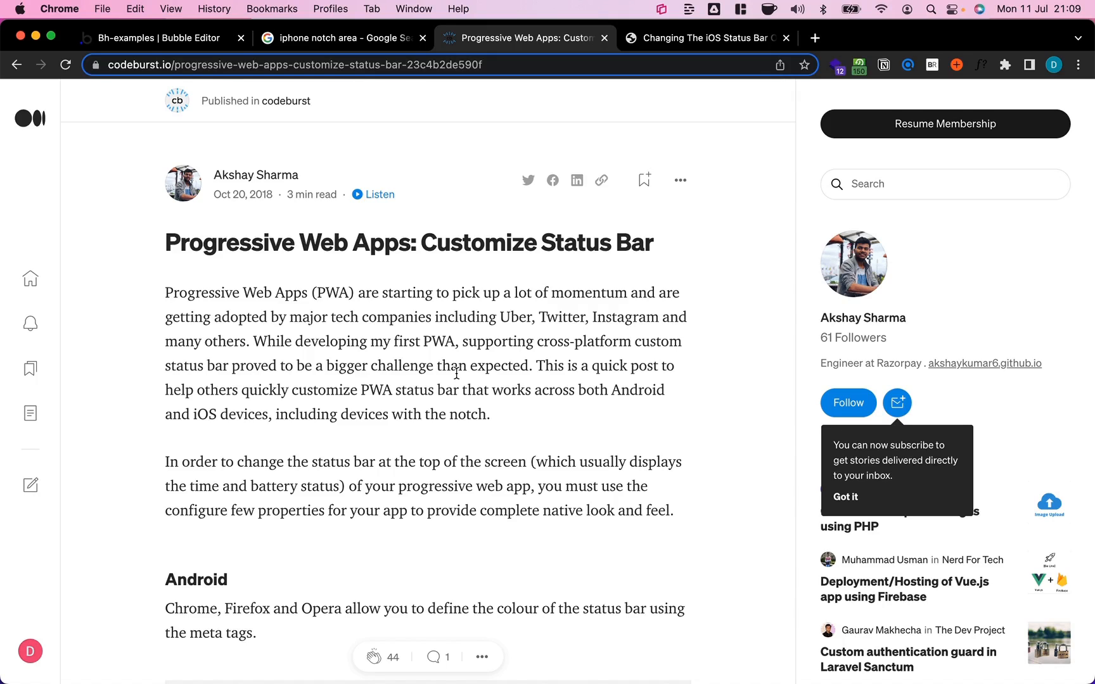
mouse_move(449, 379)
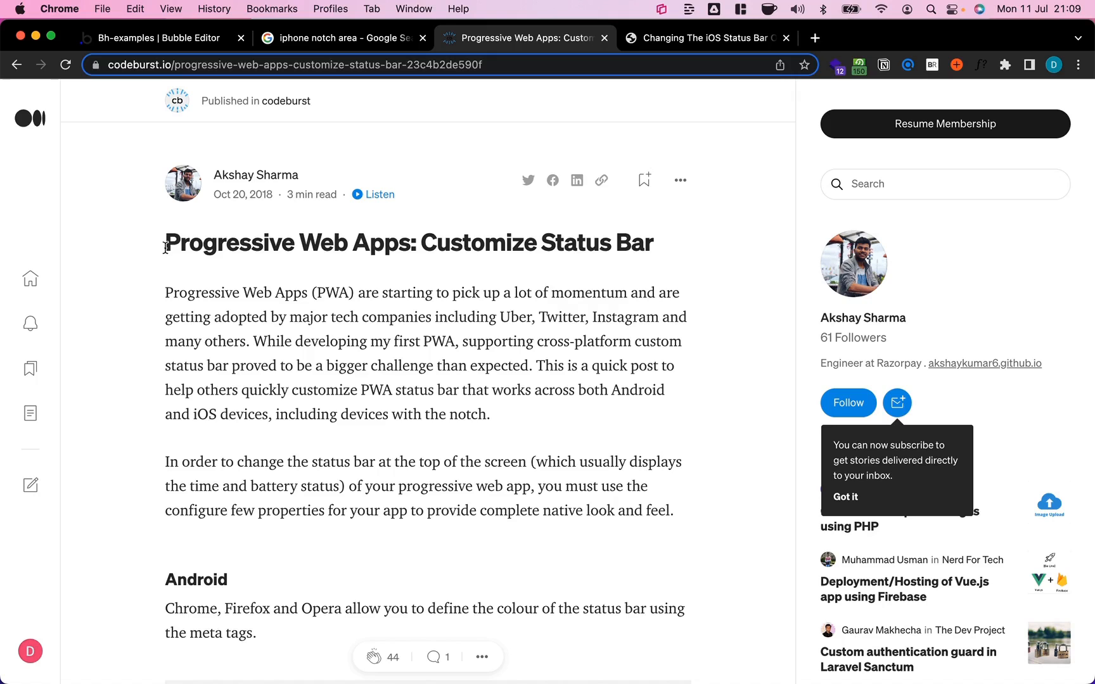
mouse_move(491, 382)
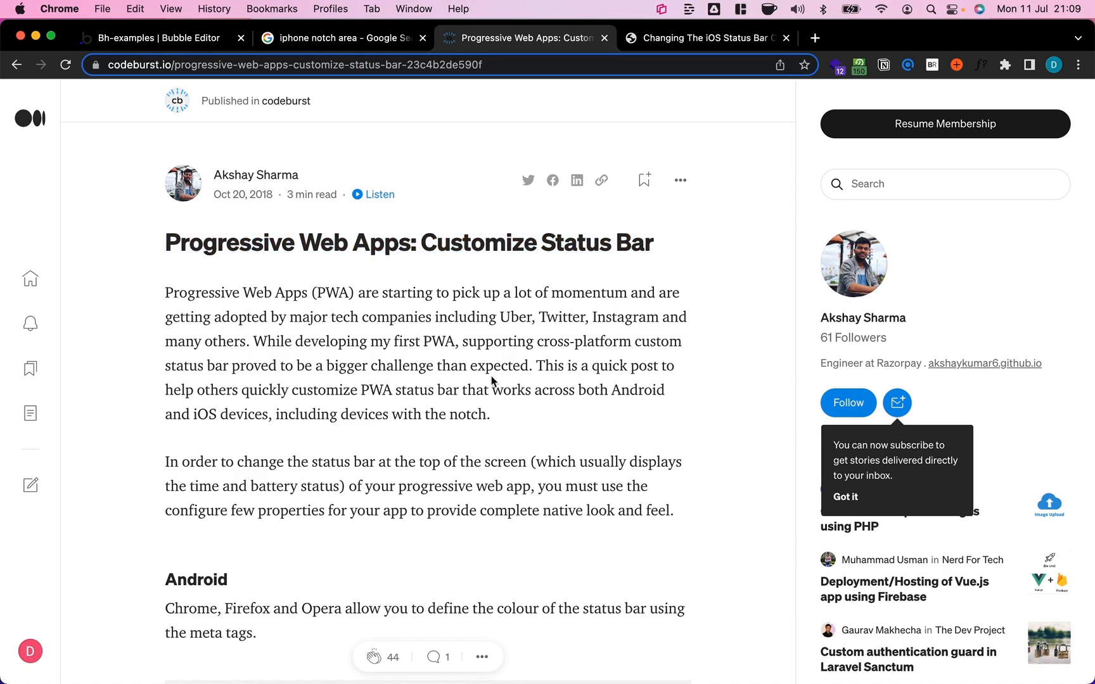
Step: Scroll the codeburst article down to the Black-translucent section
scroll("down", 3)
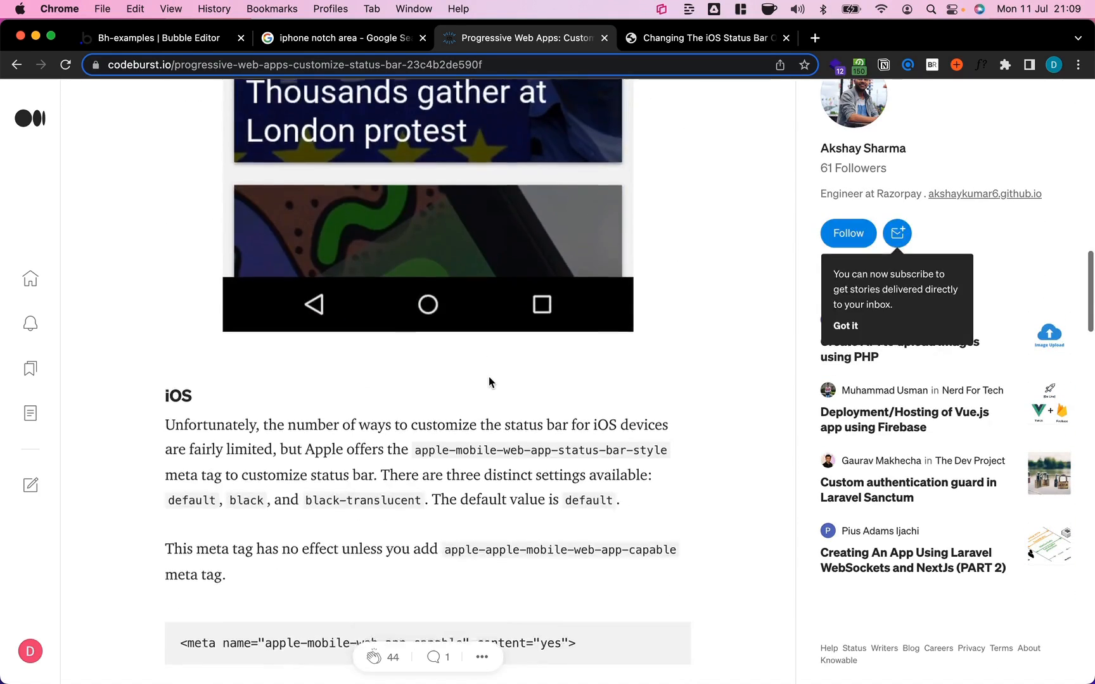
scroll("down", 3)
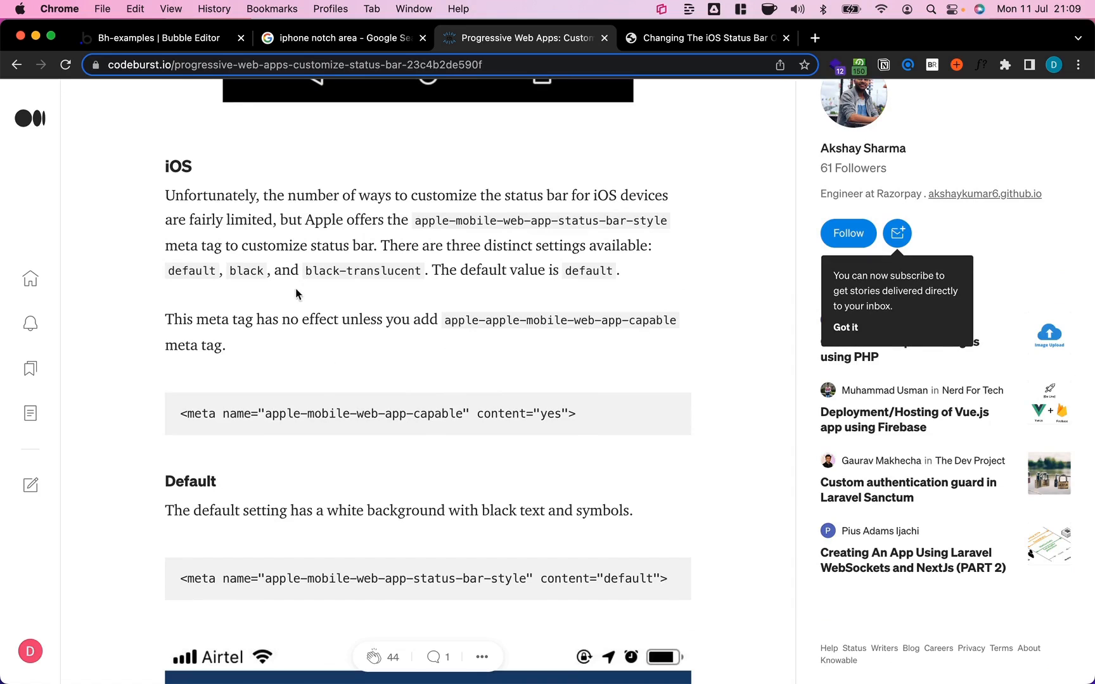
mouse_move(352, 438)
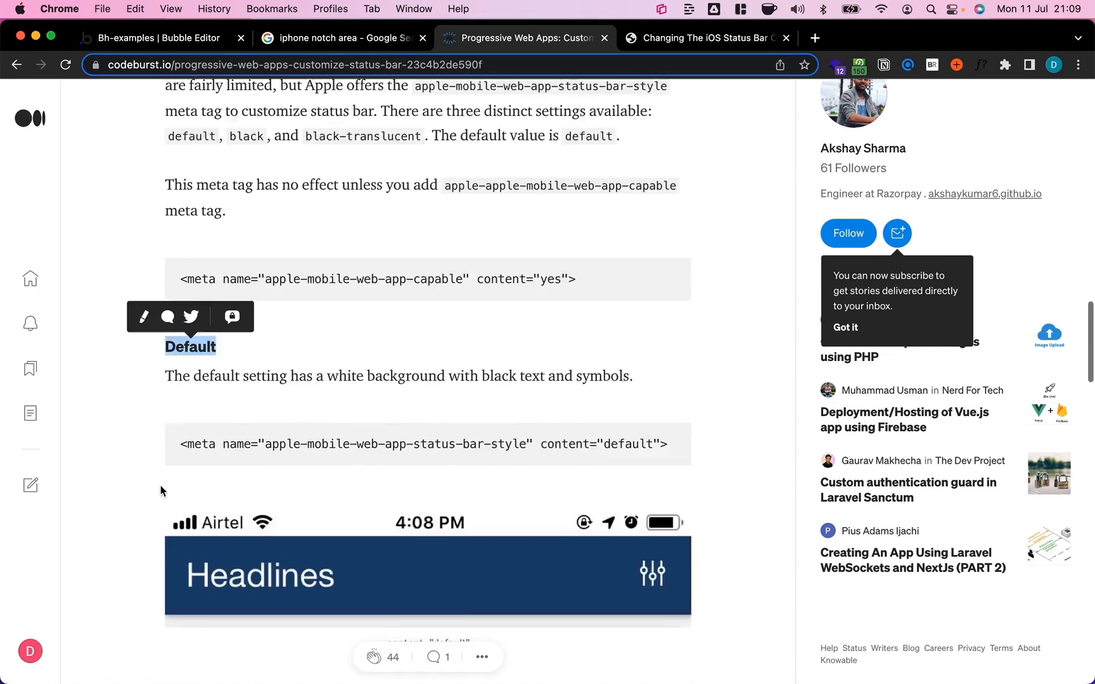
scroll("down", 3)
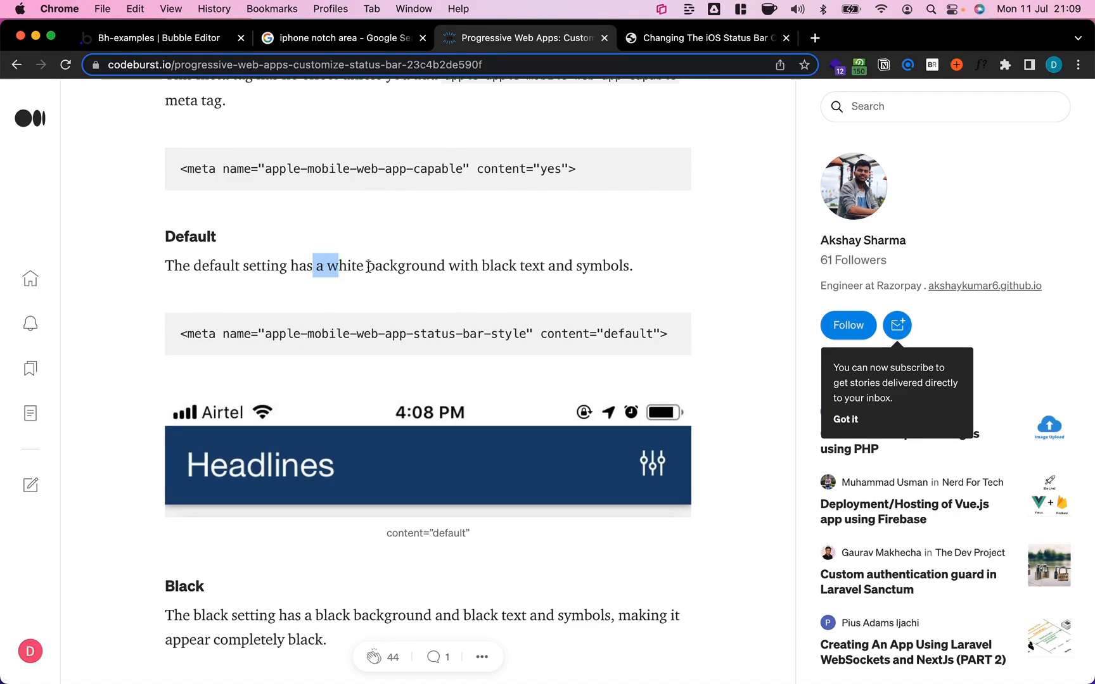
scroll("down", 3)
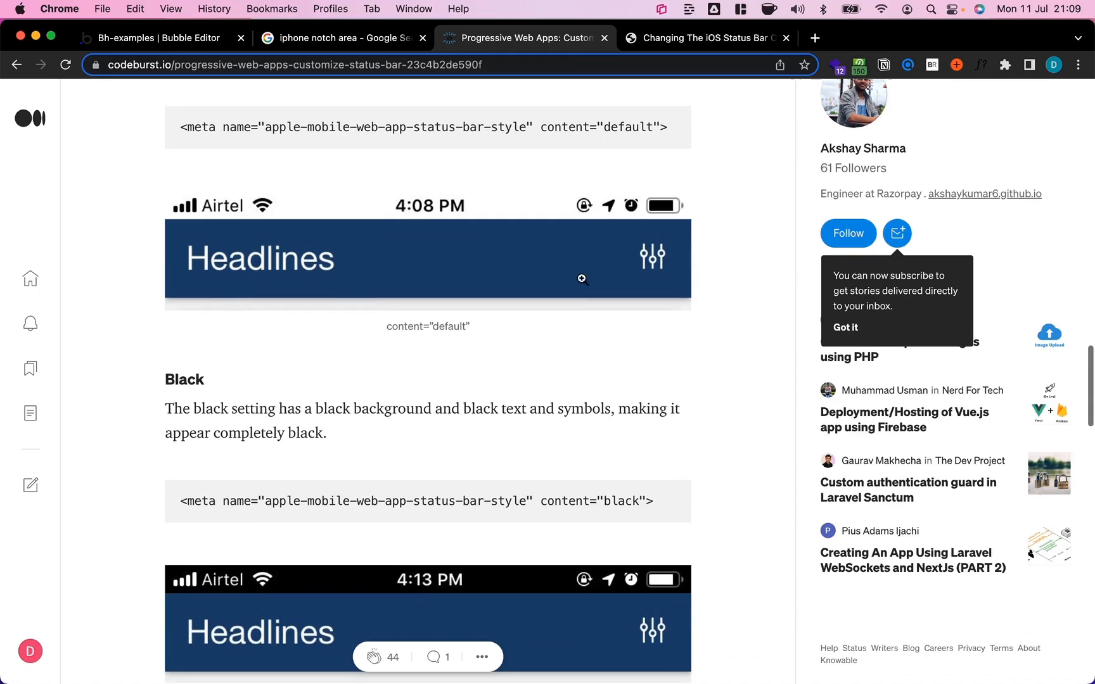
mouse_move(317, 440)
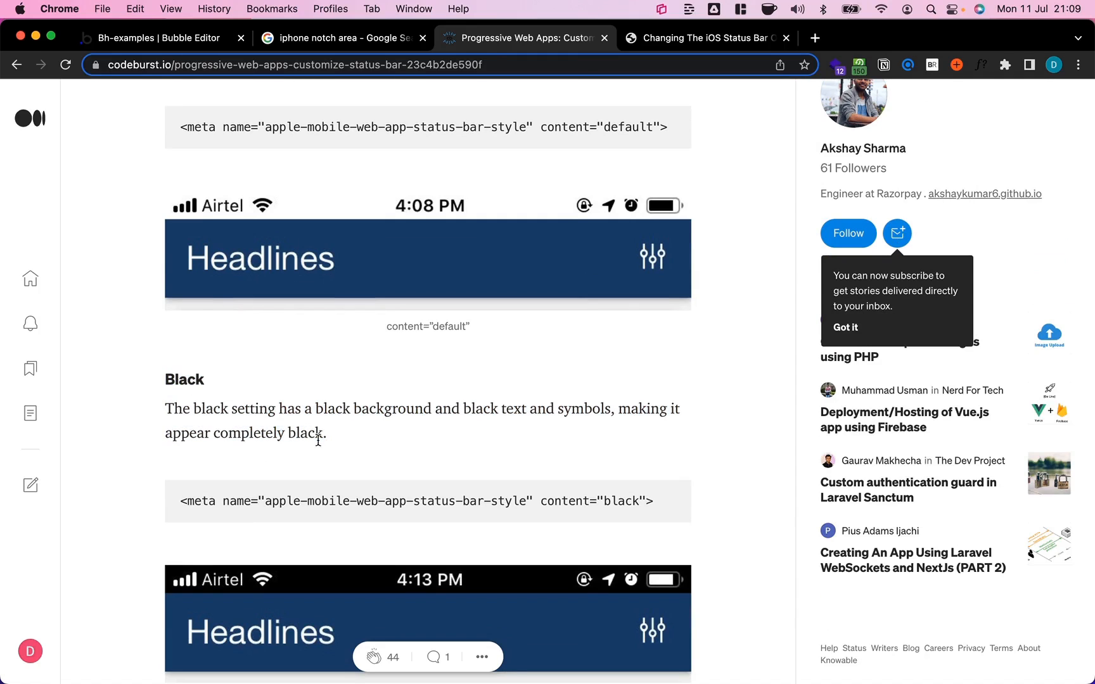
left_click_drag(315, 409, 473, 409)
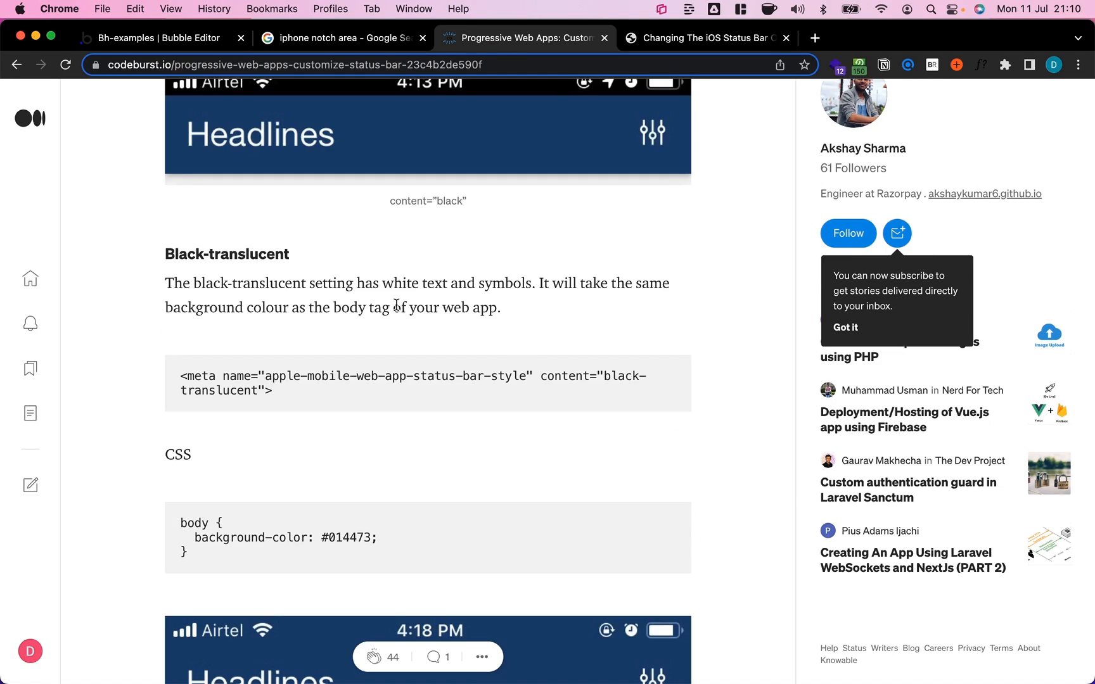
Step: Select the black-translucent meta tag snippet and its explanation for copying
double_click(225, 254)
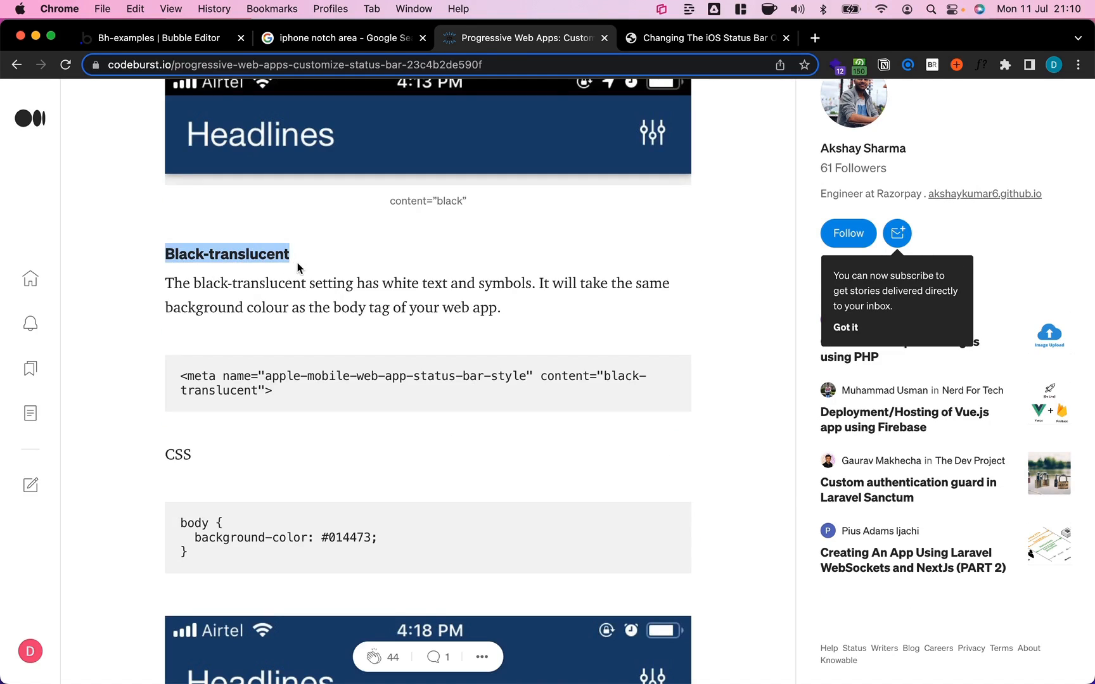
mouse_move(159, 292)
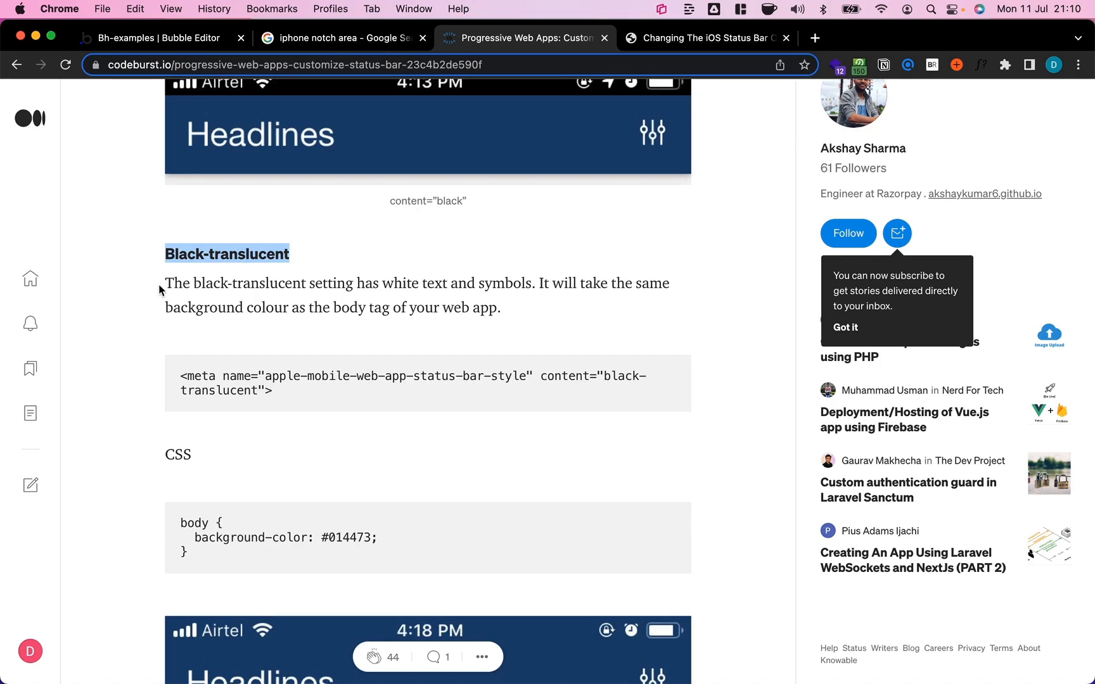
left_click_drag(165, 282, 501, 308)
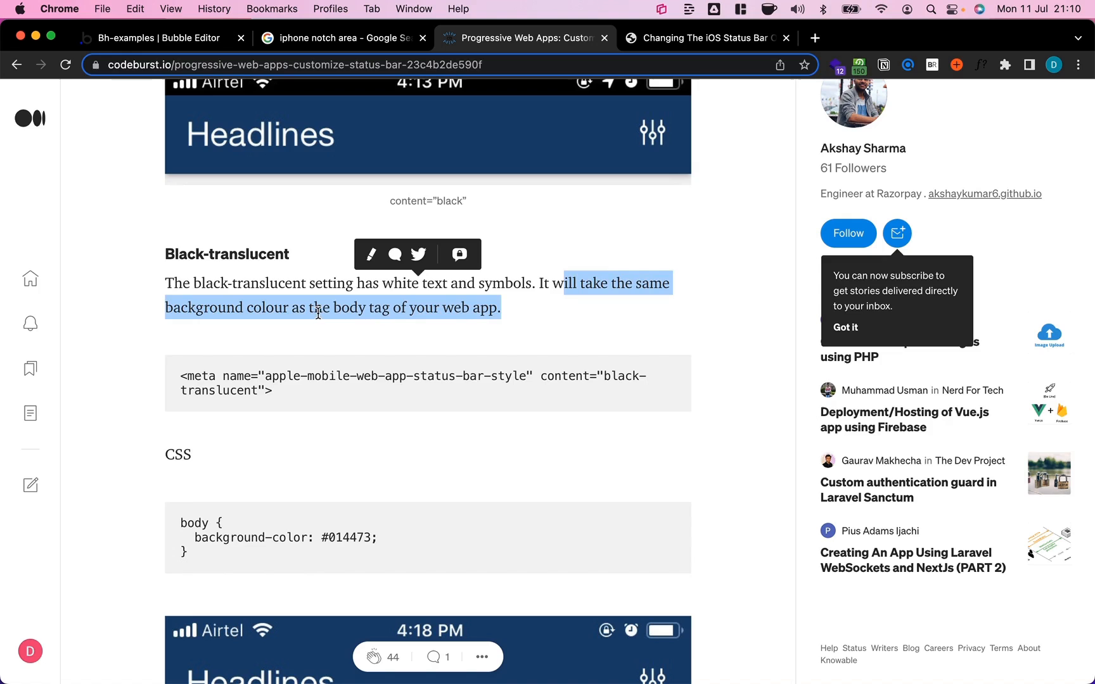
left_click(534, 300)
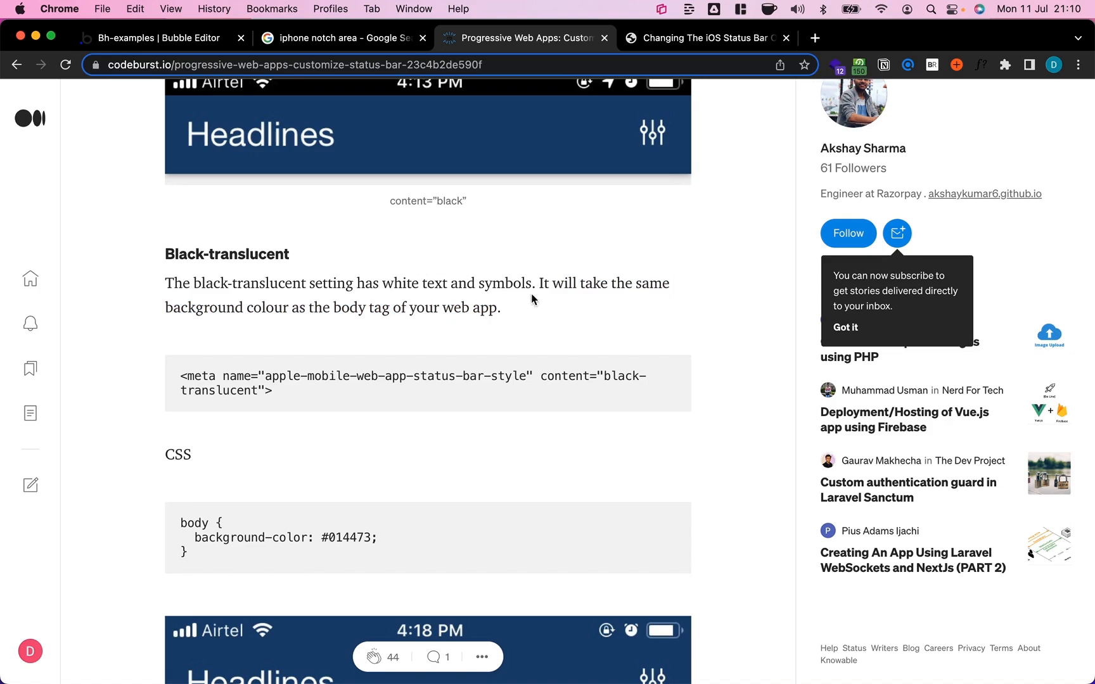
left_click_drag(165, 217, 550, 217)
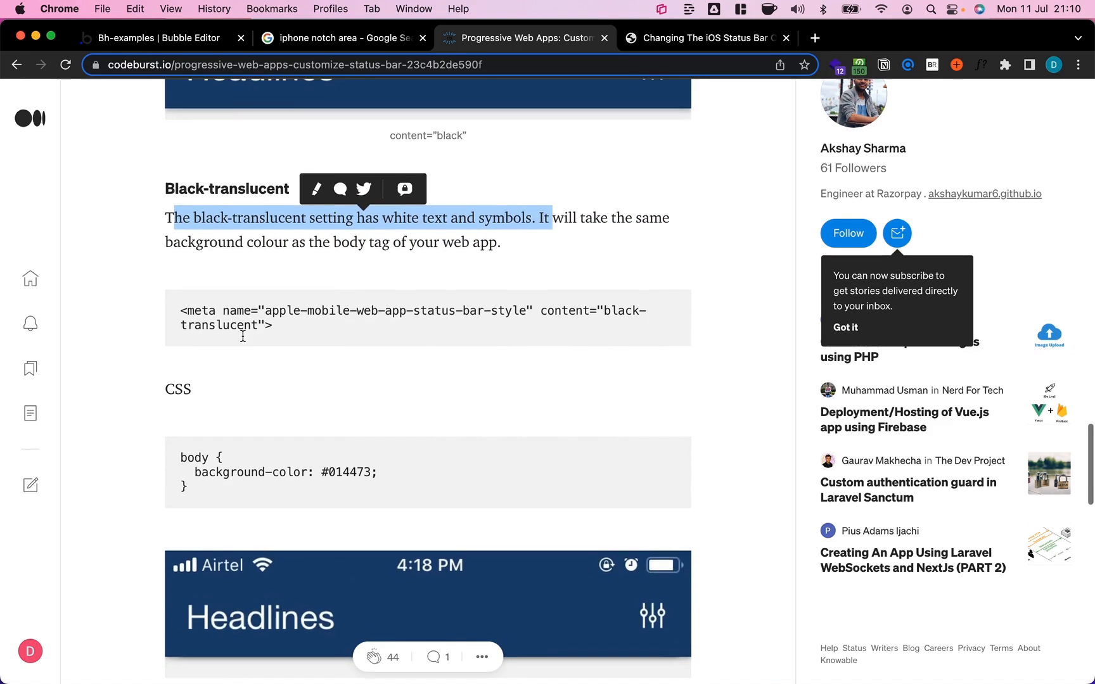
scroll("down", 3)
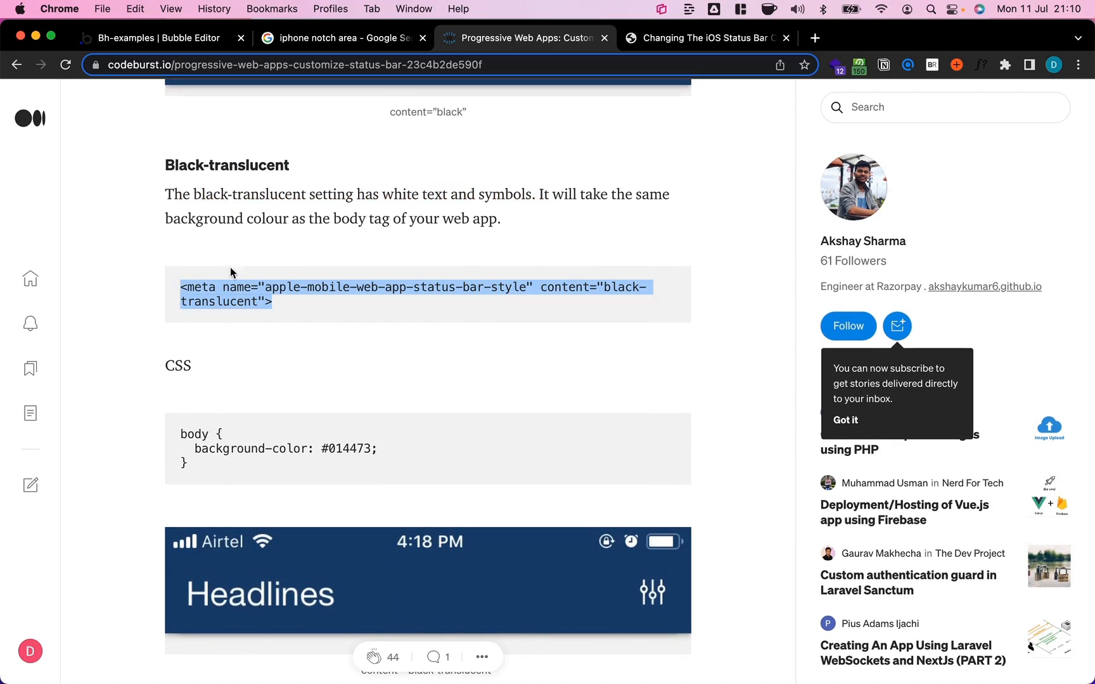
left_click(153, 38)
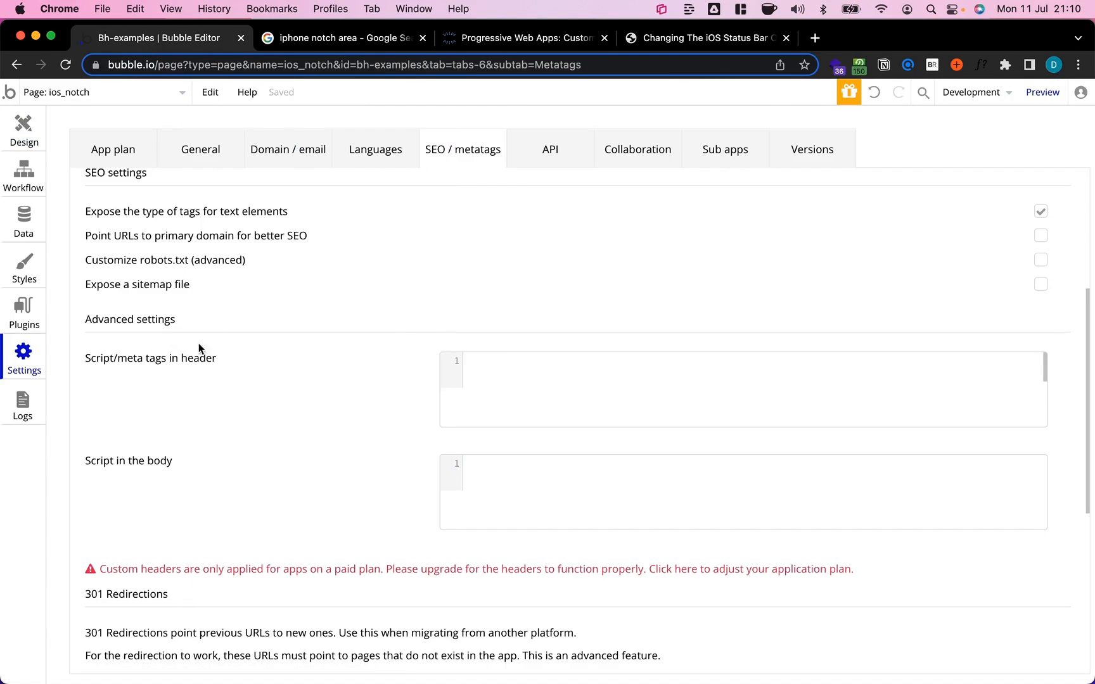
Step: Fill the header meta tags field with apple-mobile-web-app-capable 'yes' and black-translucent status-bar-style
type("<meta name=\"apple-mobile-web-app-status-bar-style\" content=\"black-translucent\">")
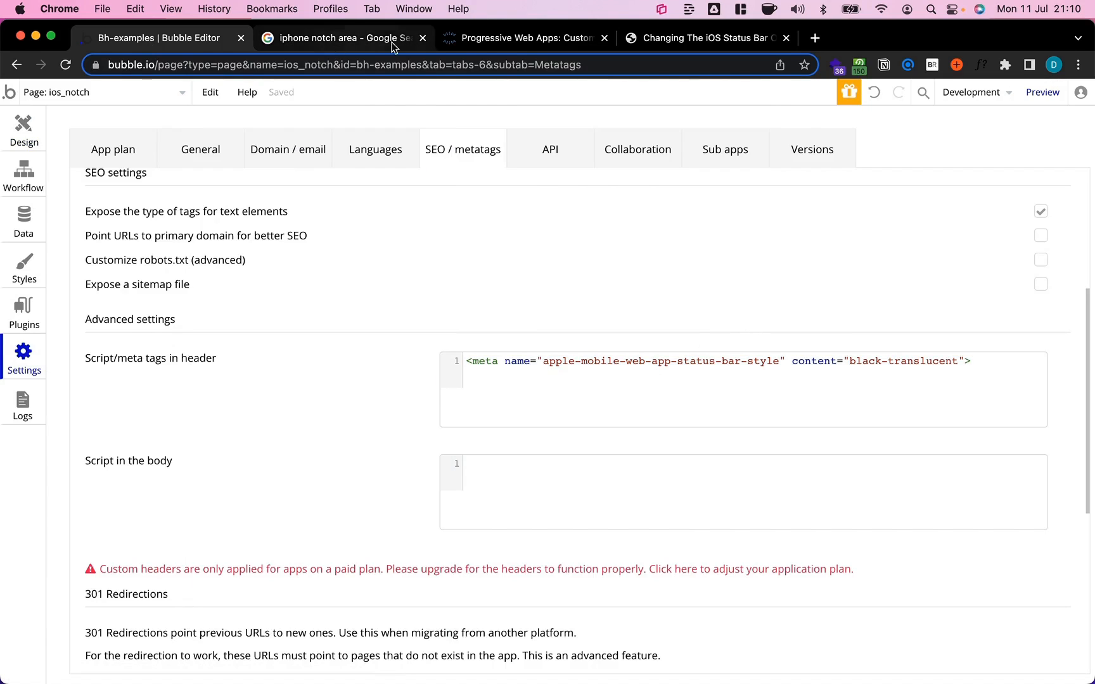
left_click(525, 38)
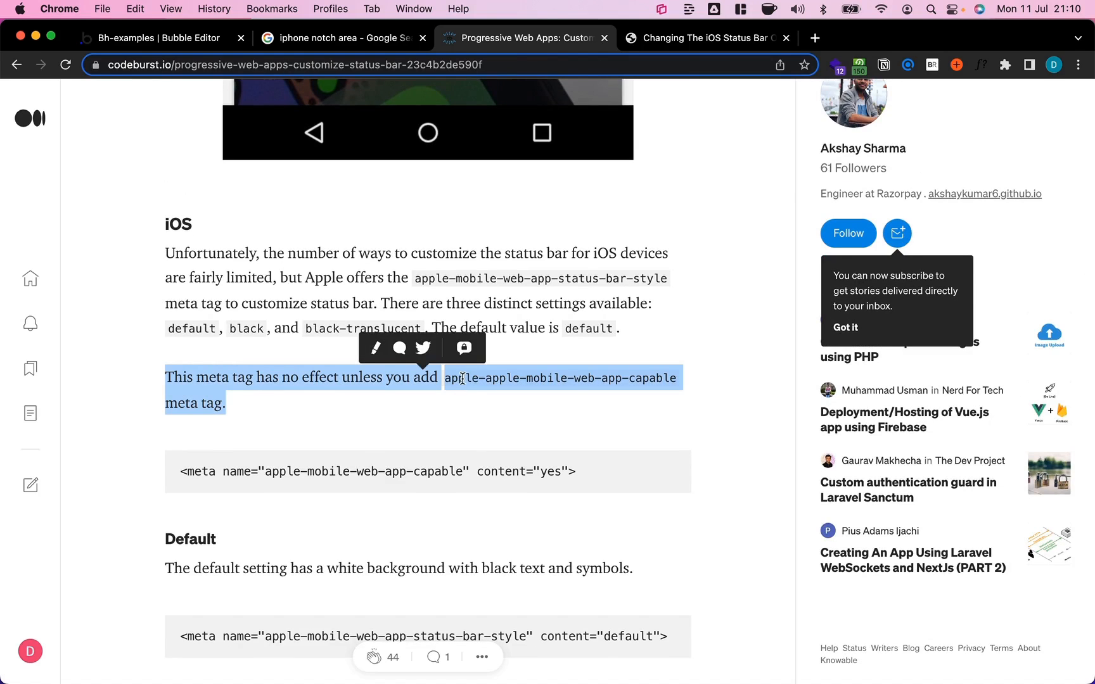
left_click(353, 475)
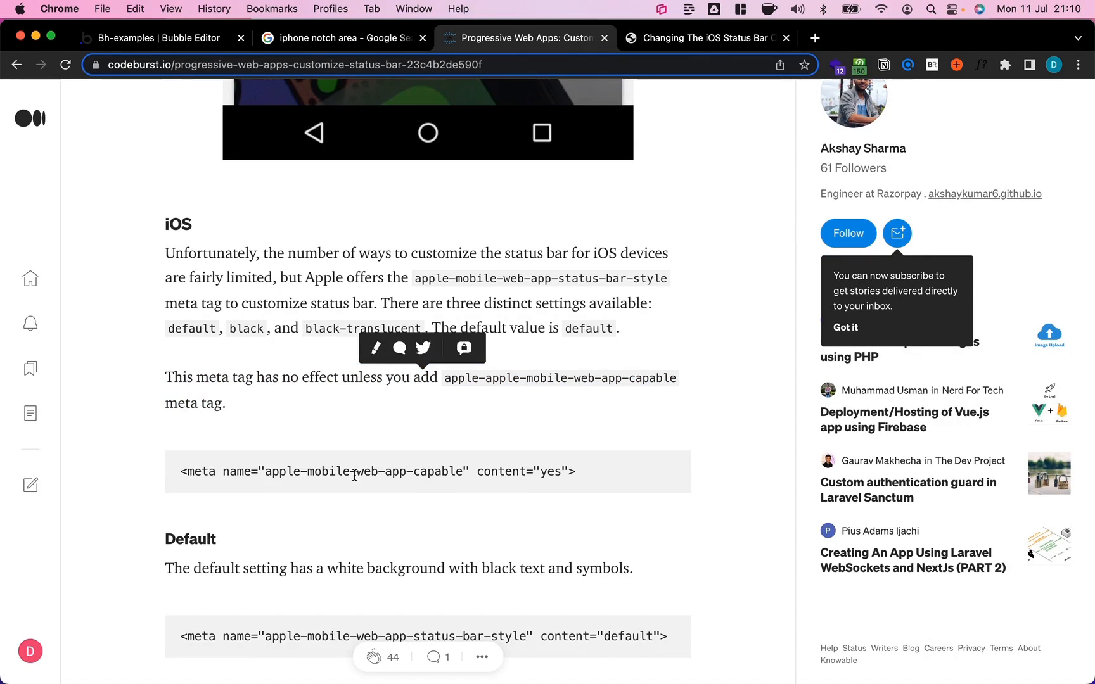
triple_click(377, 471)
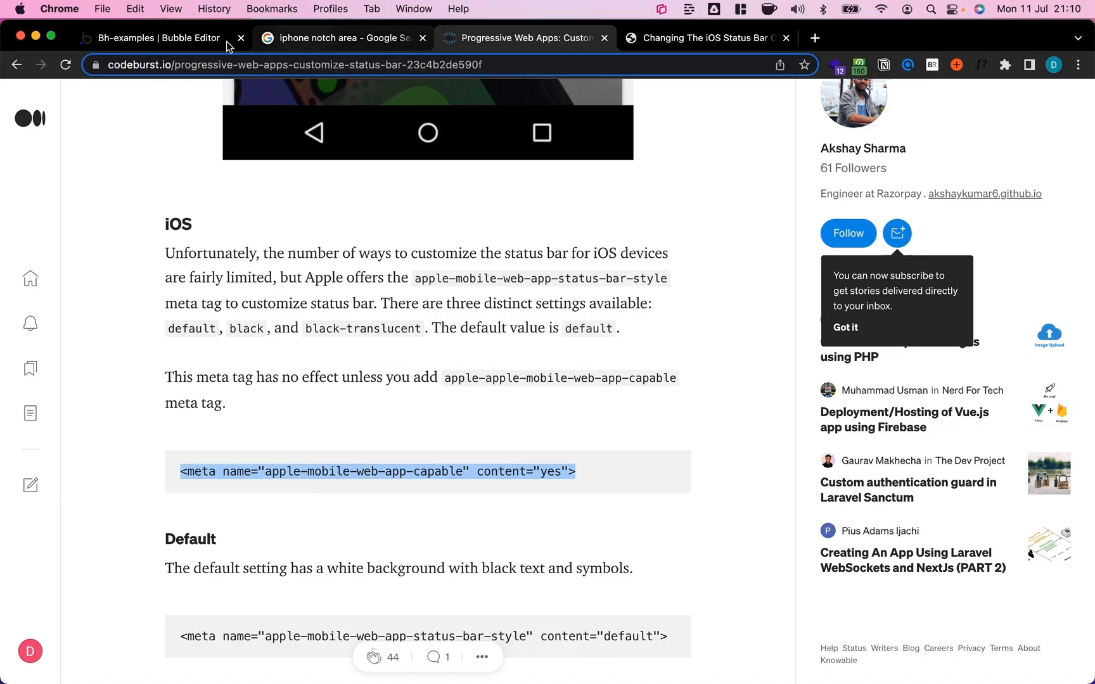
left_click(154, 38)
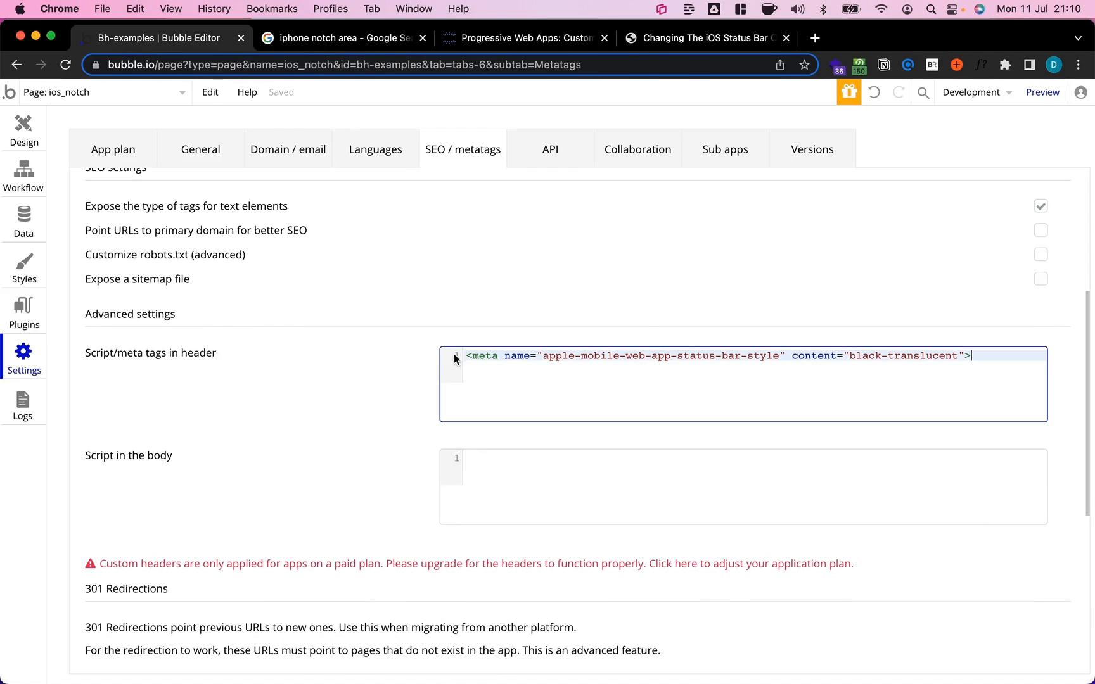
type("<meta name=\"apple-mobile-web-app-capable\" content=\"yes\">")
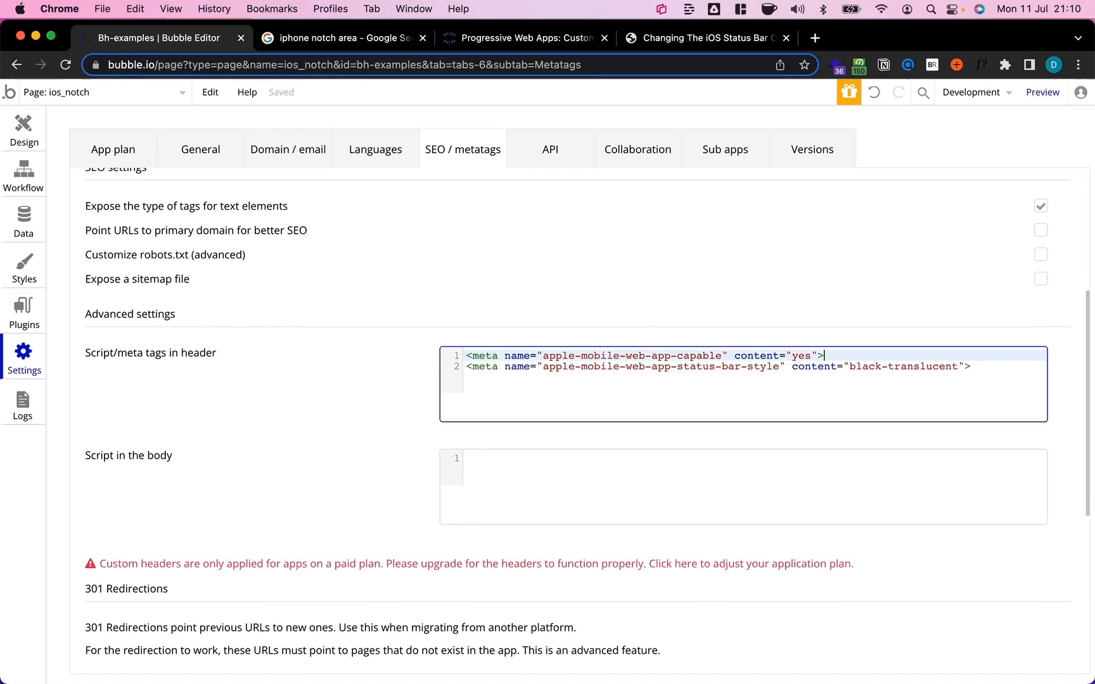
left_click(527, 38)
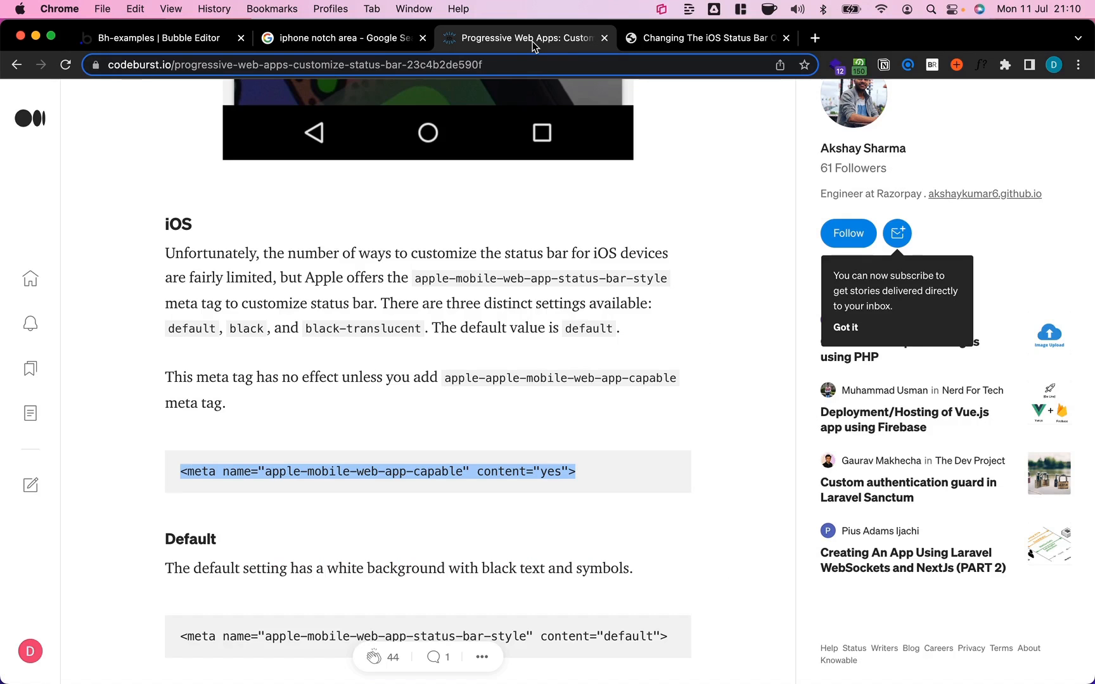
Step: Scroll the article down to the CSS snippet setting the body background-color
scroll("down", 3)
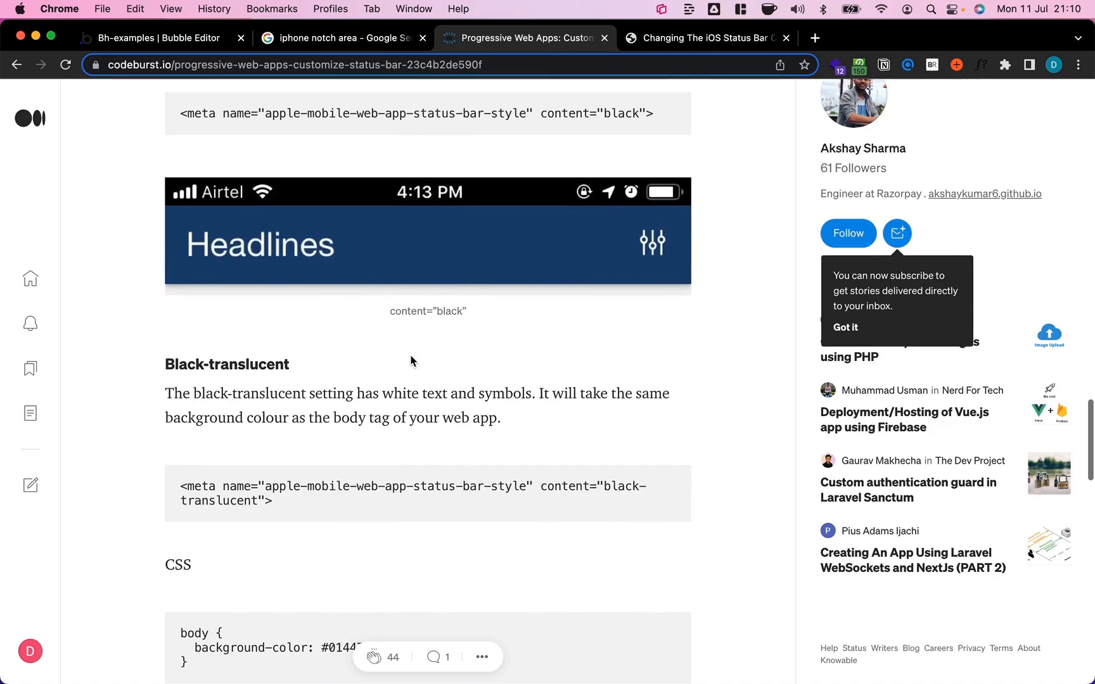
scroll("down", 3)
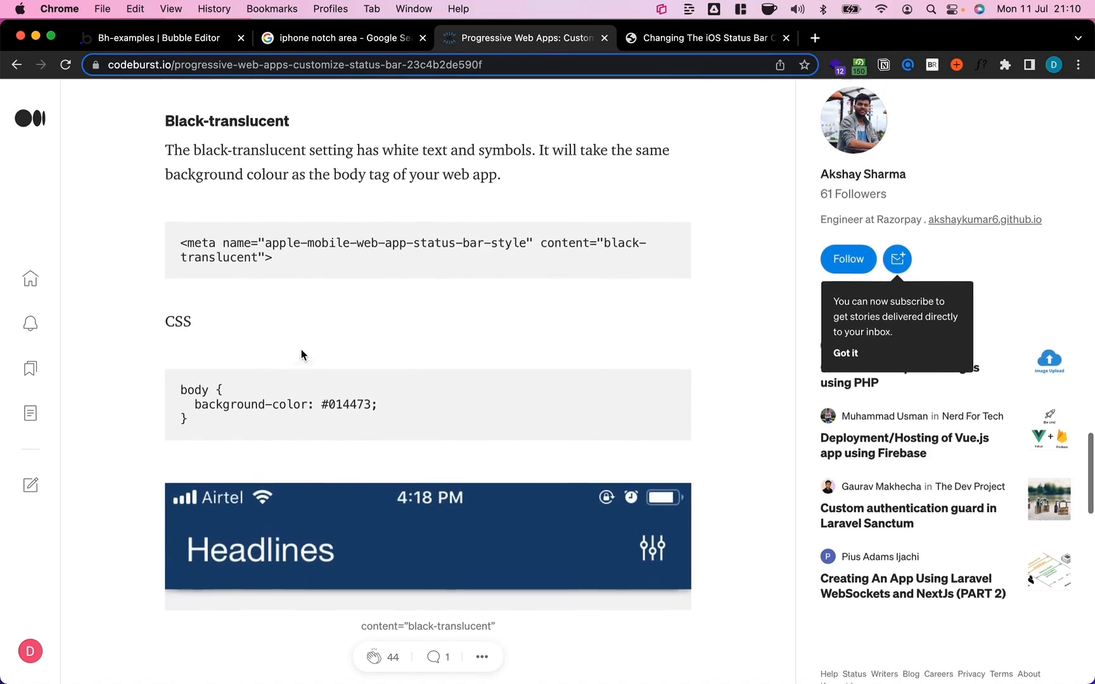
scroll("down", 3)
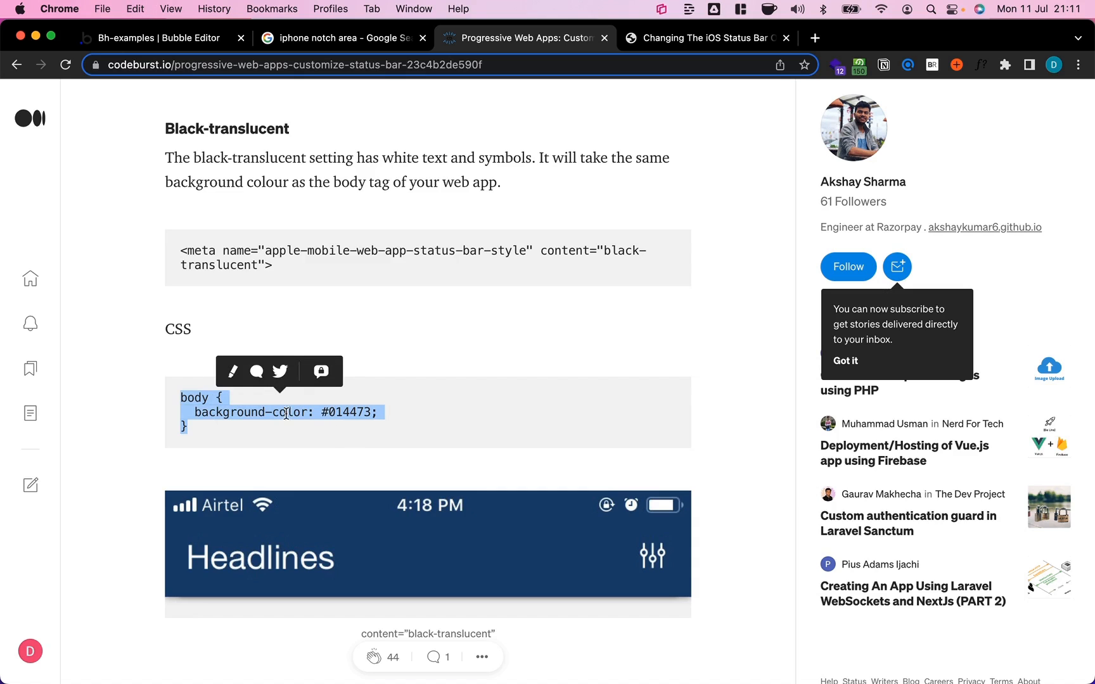
left_click(161, 38)
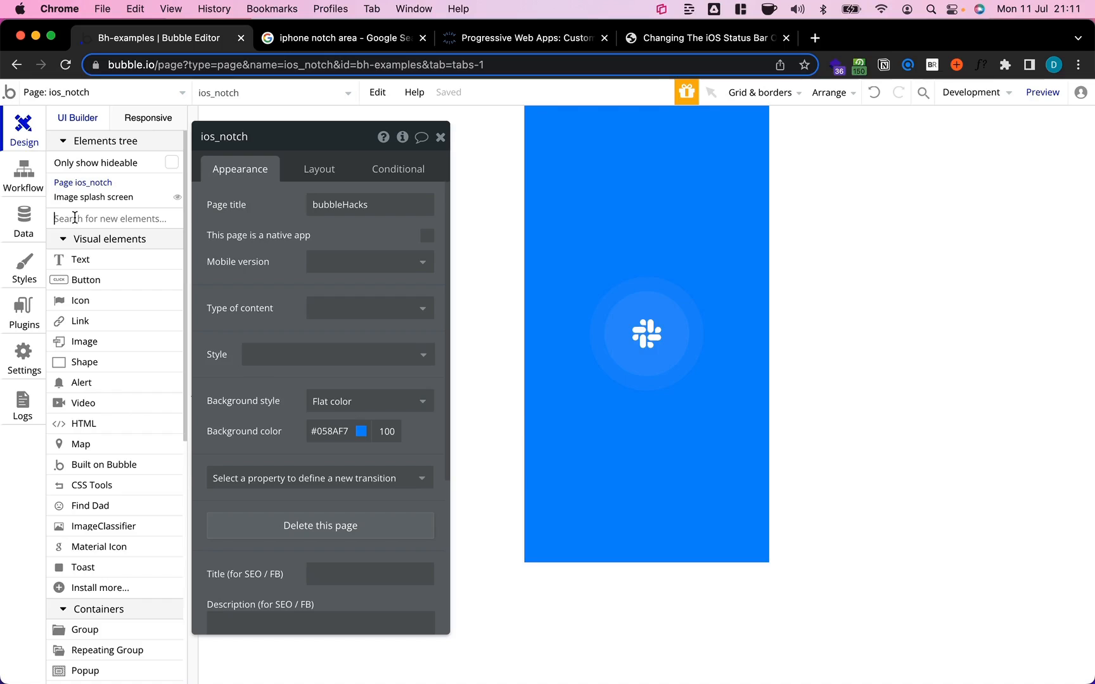
Step: Add an HTML element containing <style> body { background-color: #058AF7; } </style>
type("htm")
type(">")
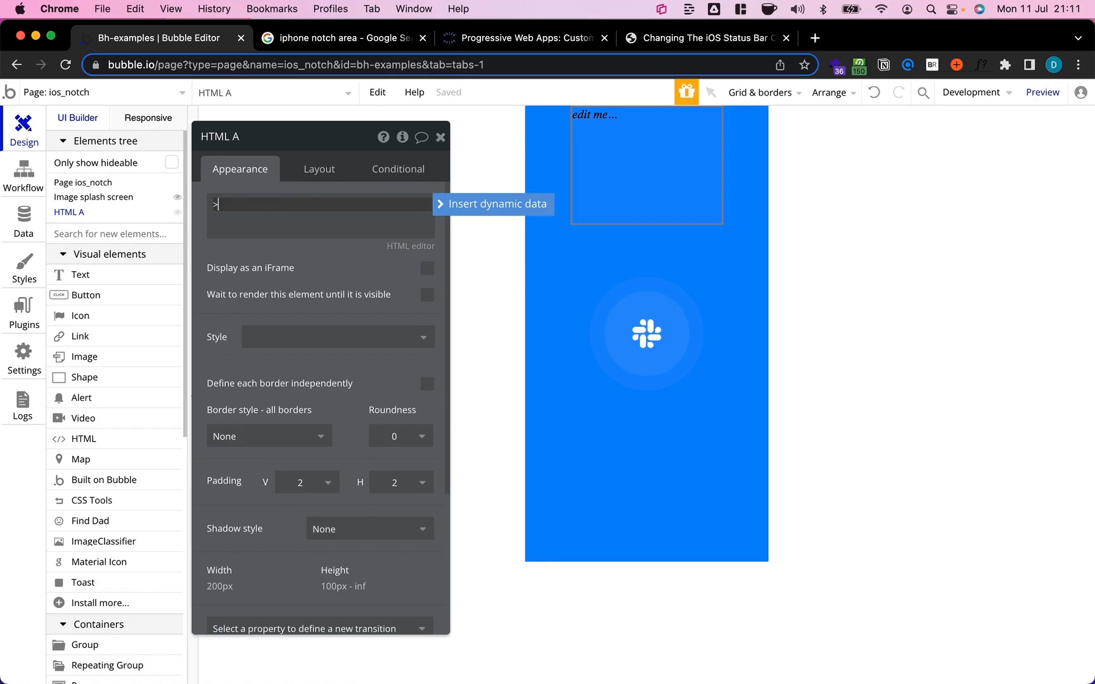
type("<style")
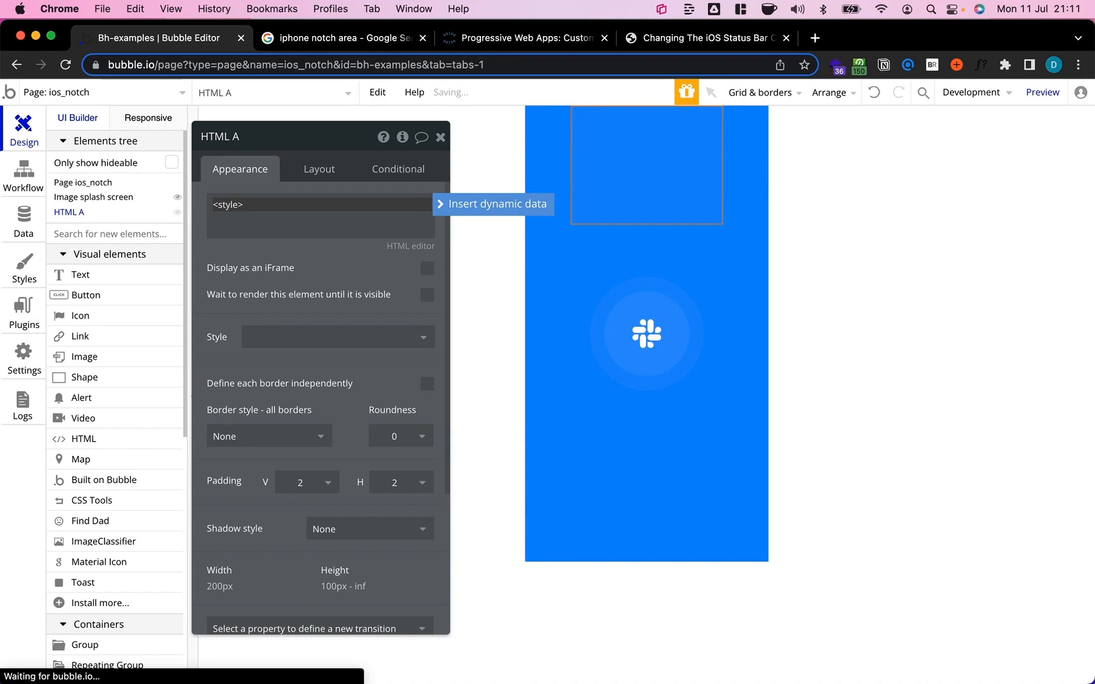
type("</>")
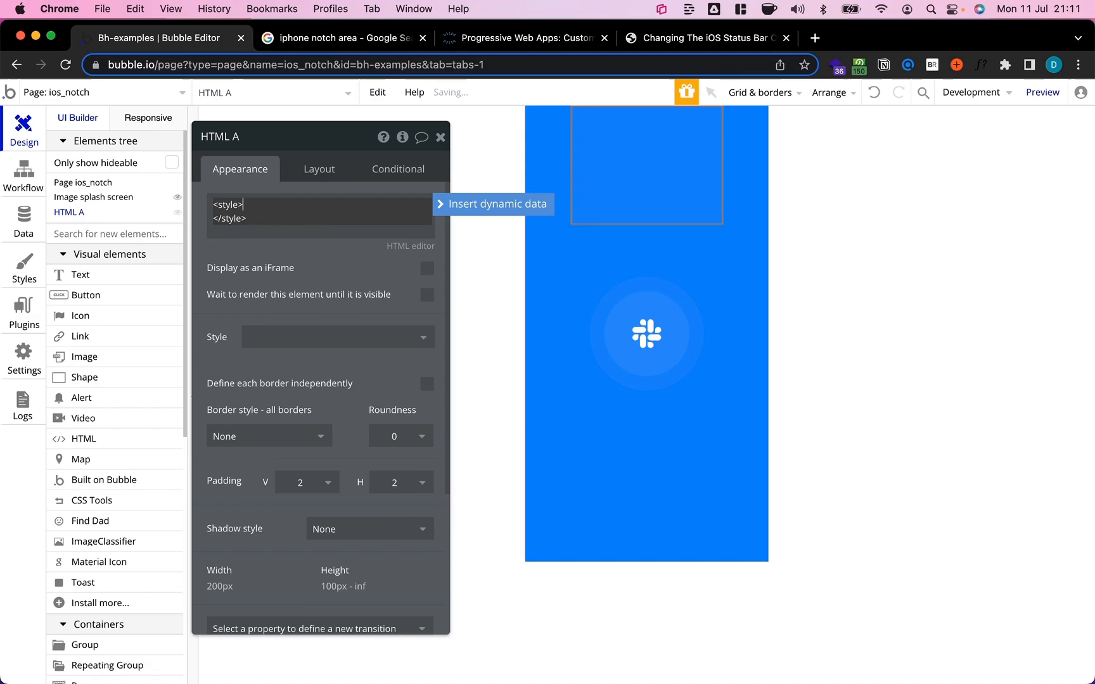
type("body {")
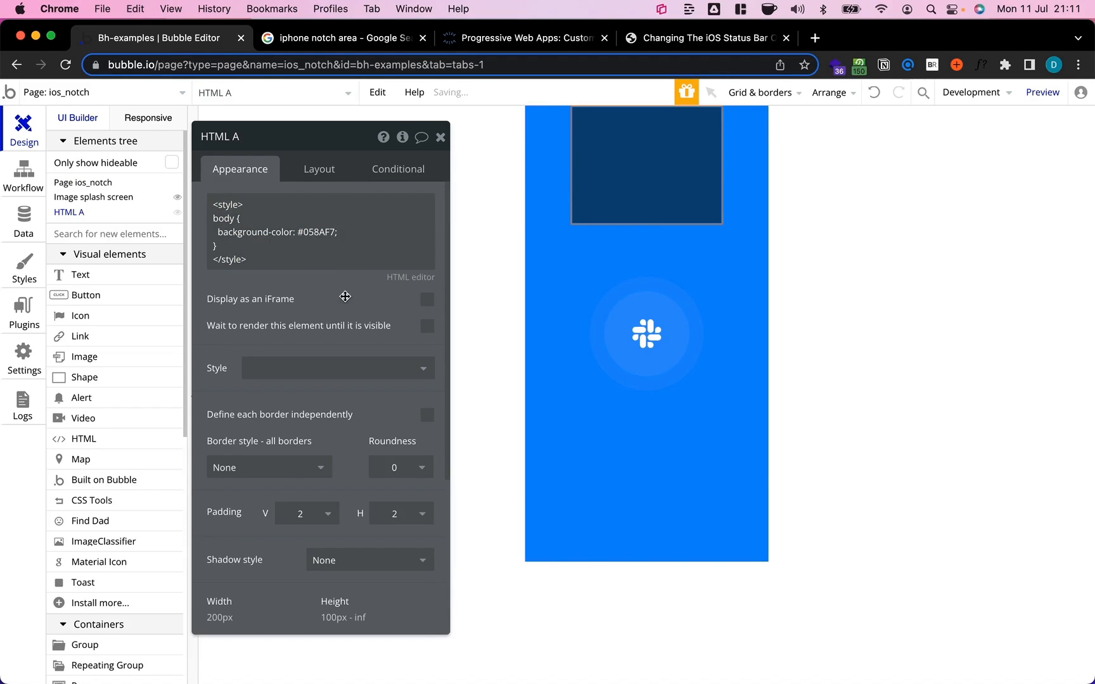
Step: Set the HTML element to a fixed 20 px width and 20 px height
left_click(319, 169)
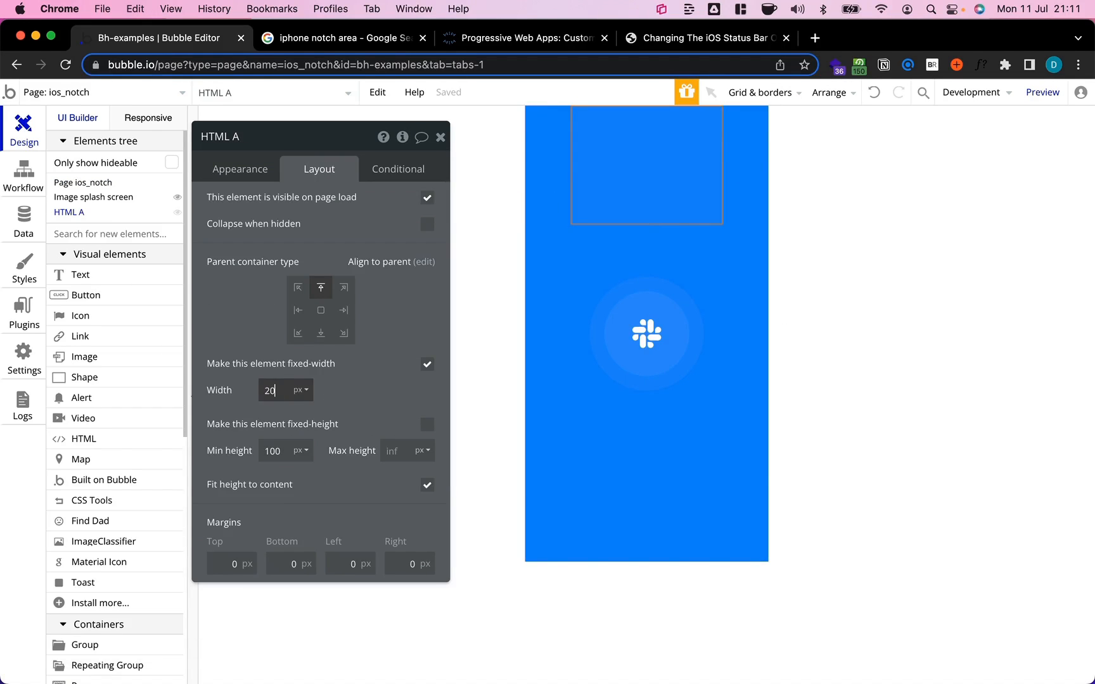
left_click(426, 425)
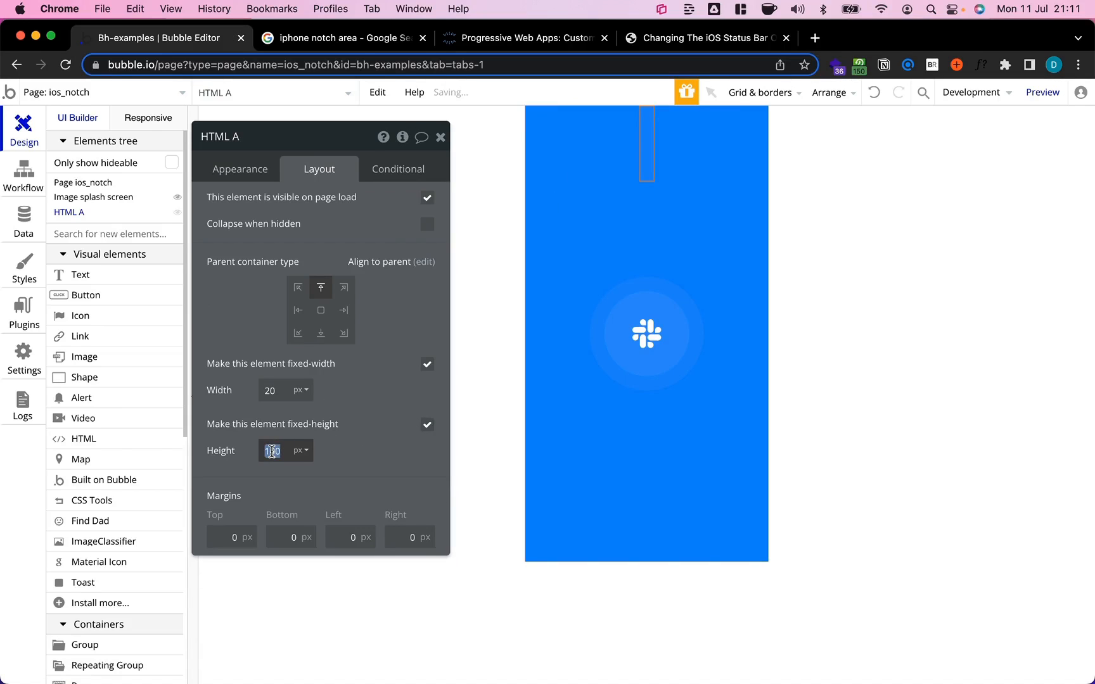
type("20")
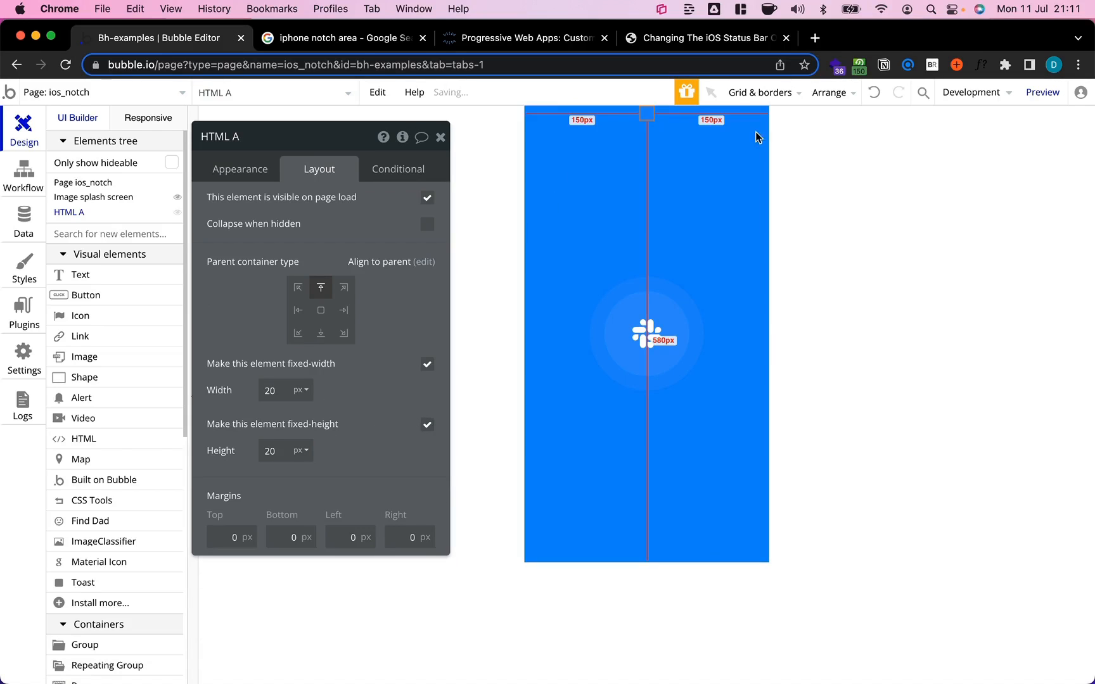